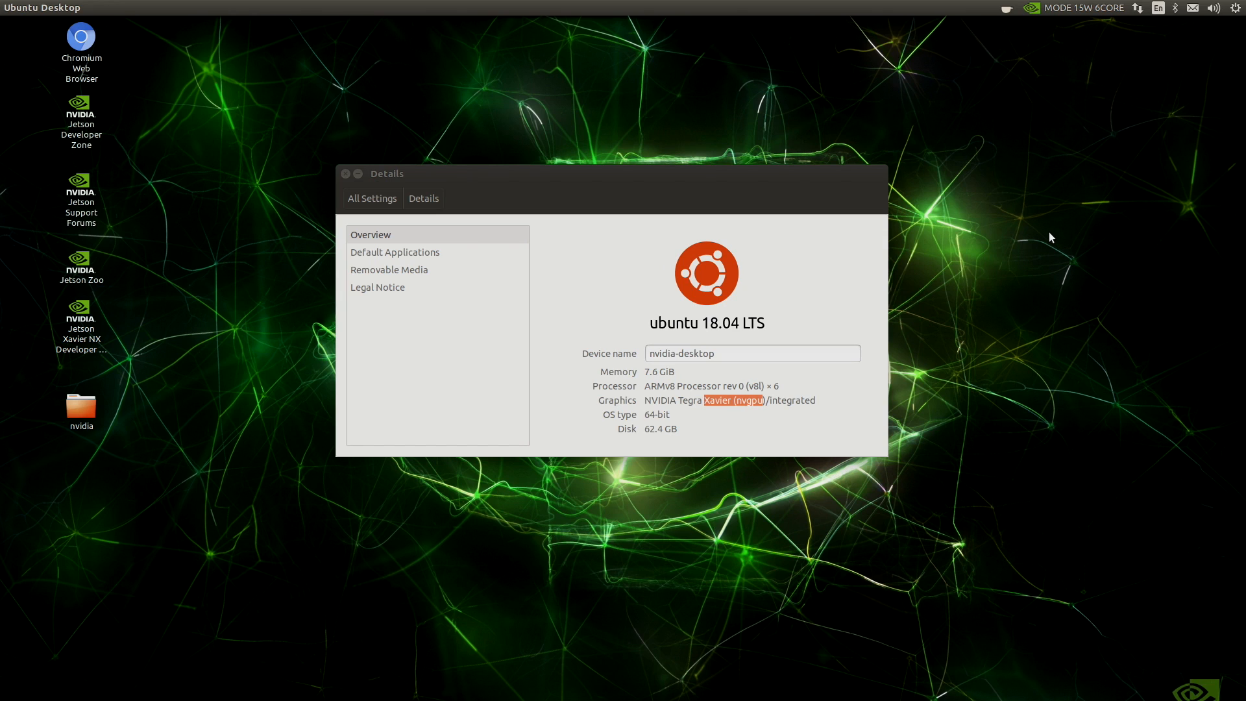
{"action": "mouse_move", "coordinate": [714, 443]}
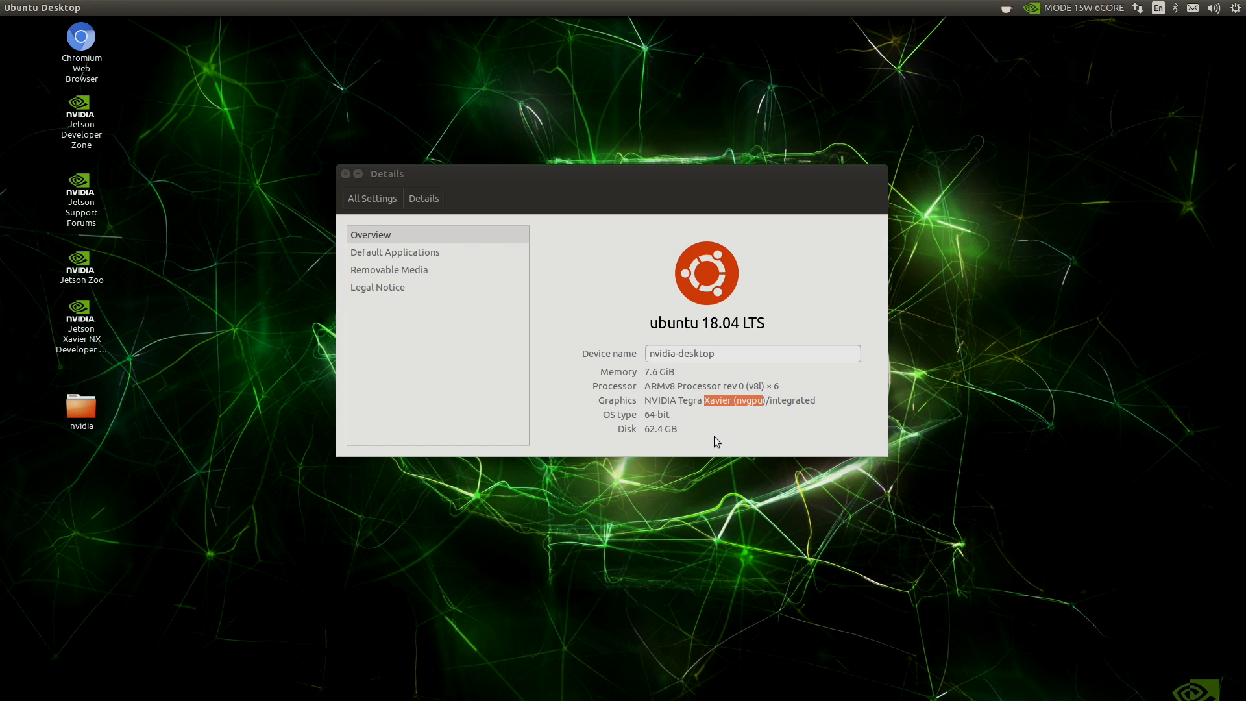
{"action": "mouse_move", "coordinate": [657, 328]}
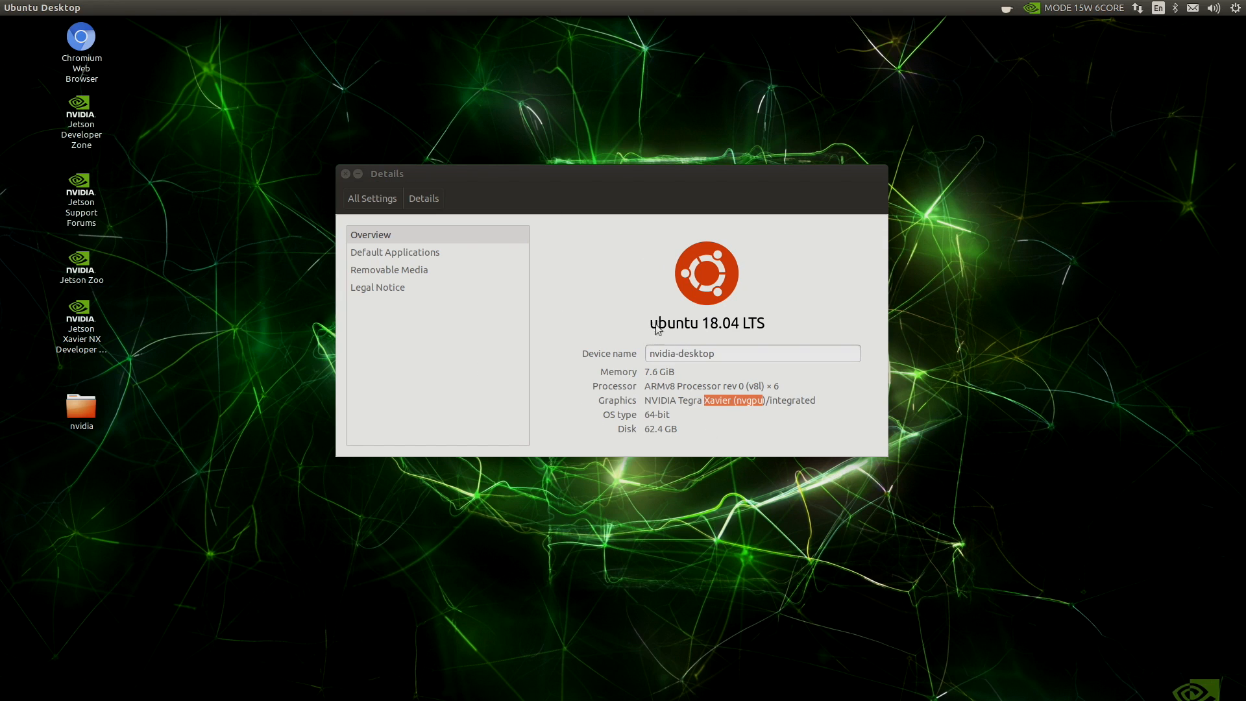
{"action": "mouse_move", "coordinate": [753, 341]}
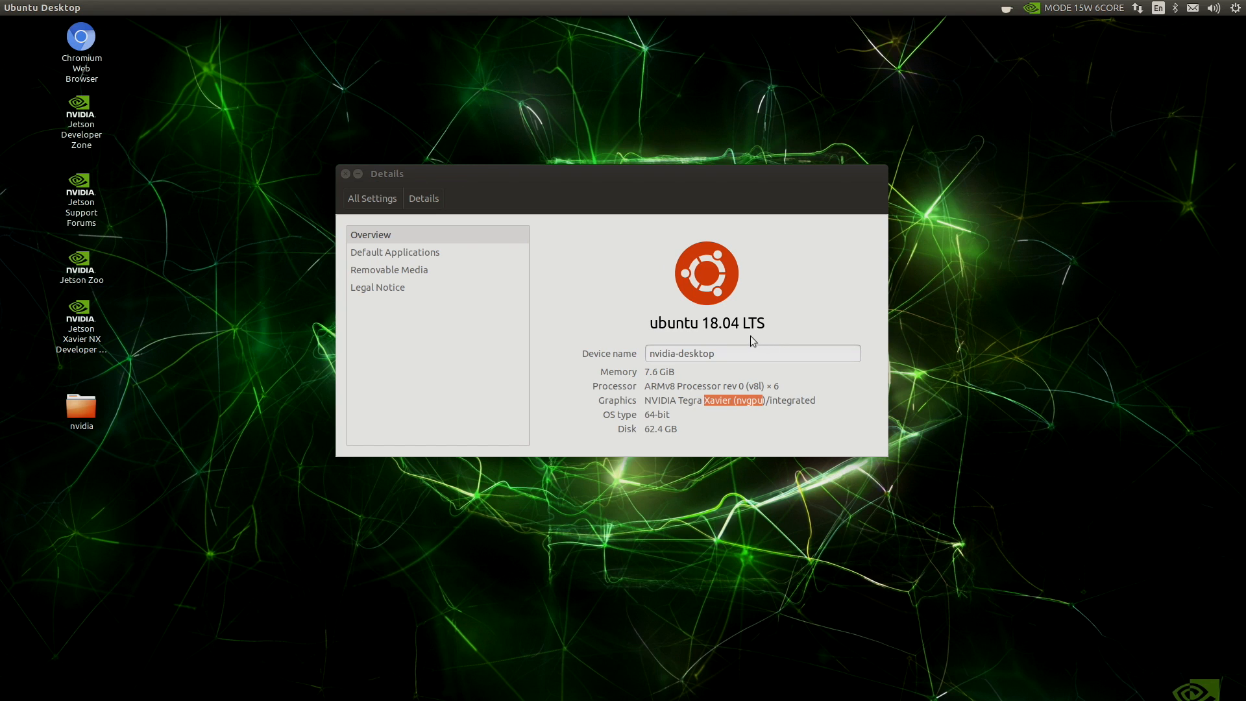
{"action": "mouse_move", "coordinate": [2, 324]}
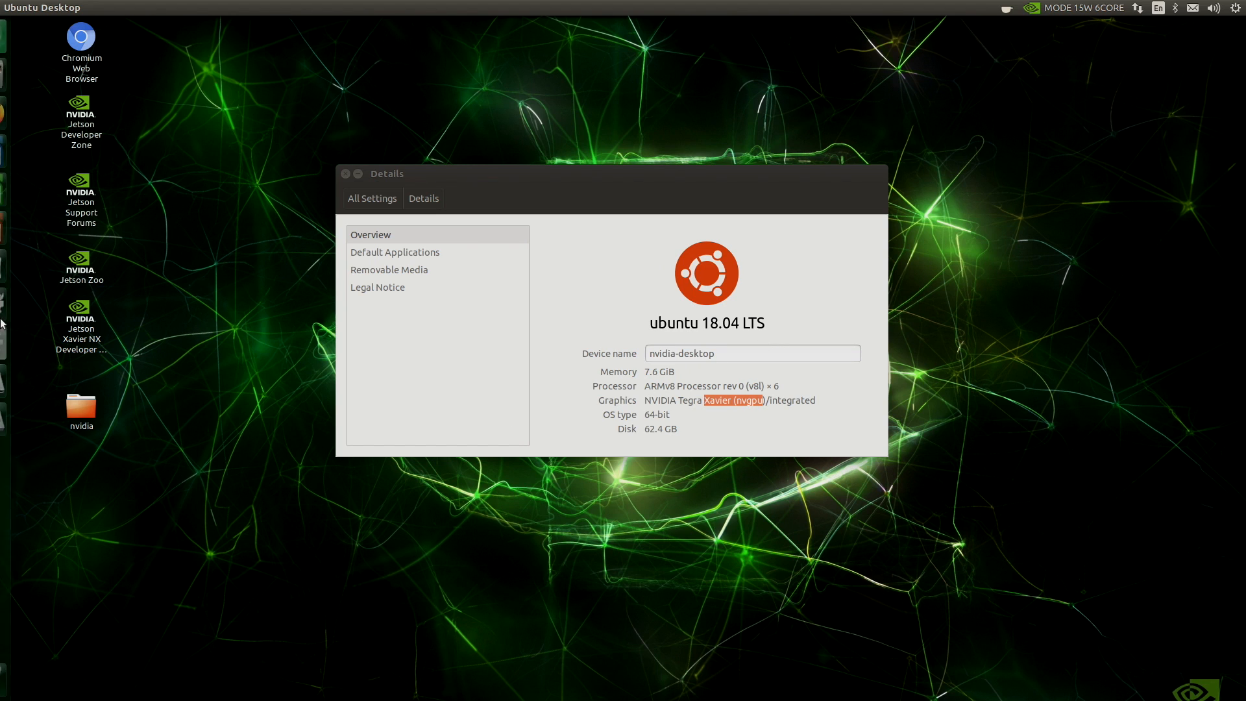
{"action": "mouse_move", "coordinate": [534, 189]}
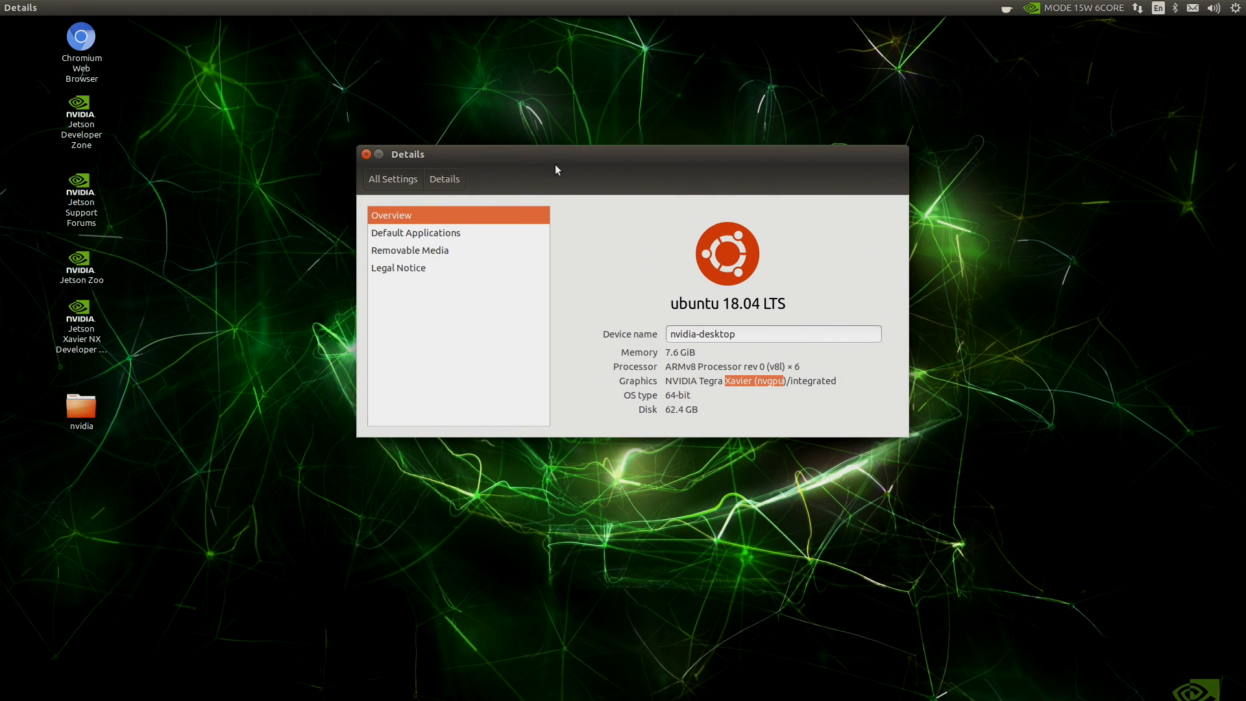
Step: Check the NVIDIA power modes leaving 15W 6CORE selected, then close the Details window
{"action": "left_click_drag", "start_coordinate": [557, 153], "coordinate": [633, 176]}
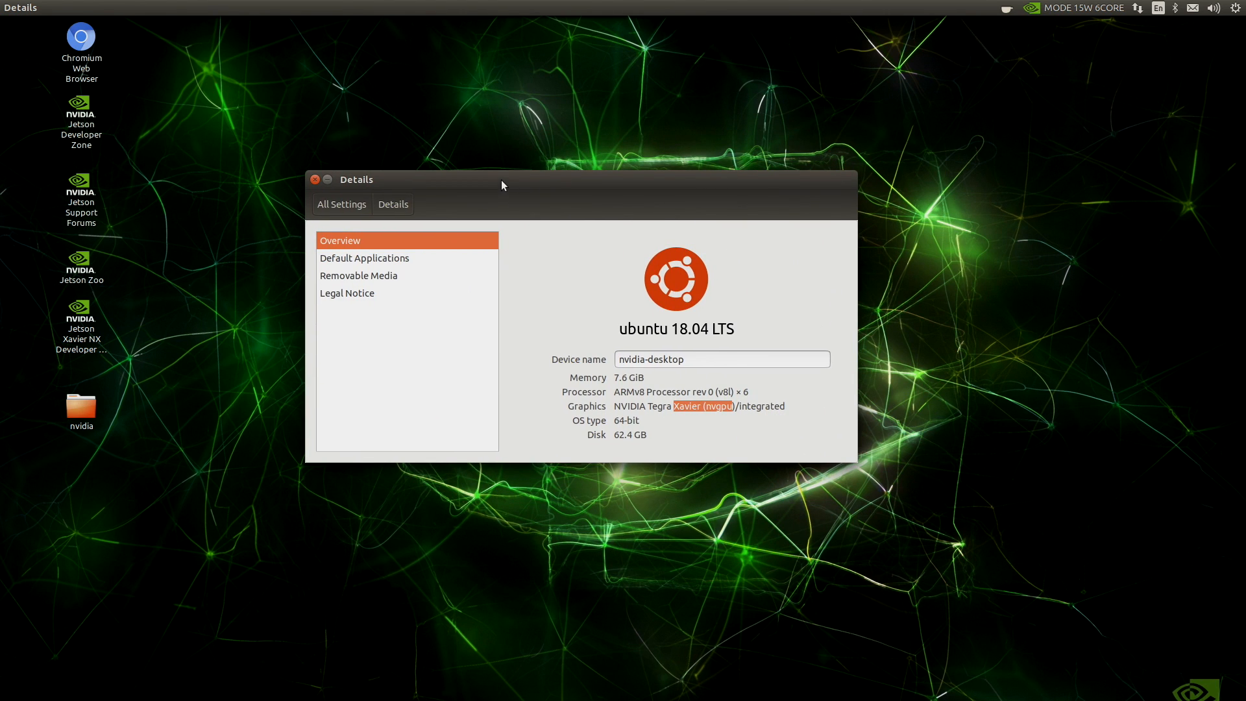
{"action": "left_click_drag", "start_coordinate": [501, 179], "coordinate": [501, 265]}
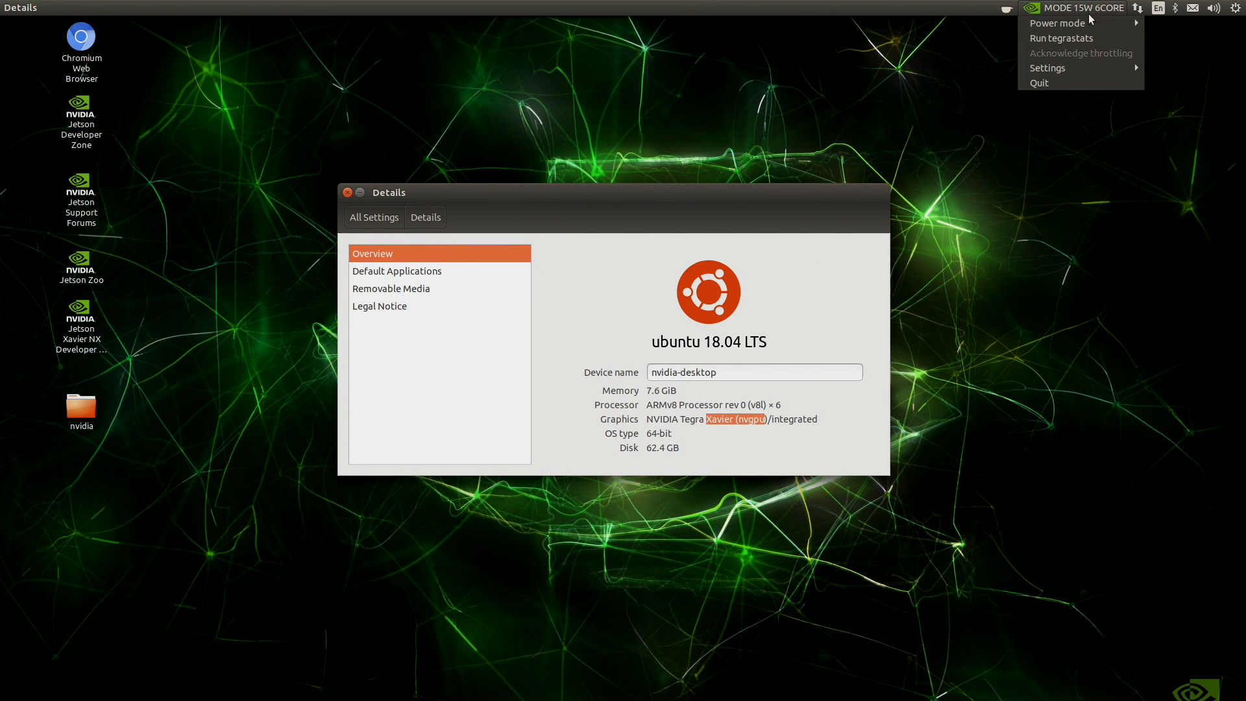
{"action": "left_click", "coordinate": [1057, 22]}
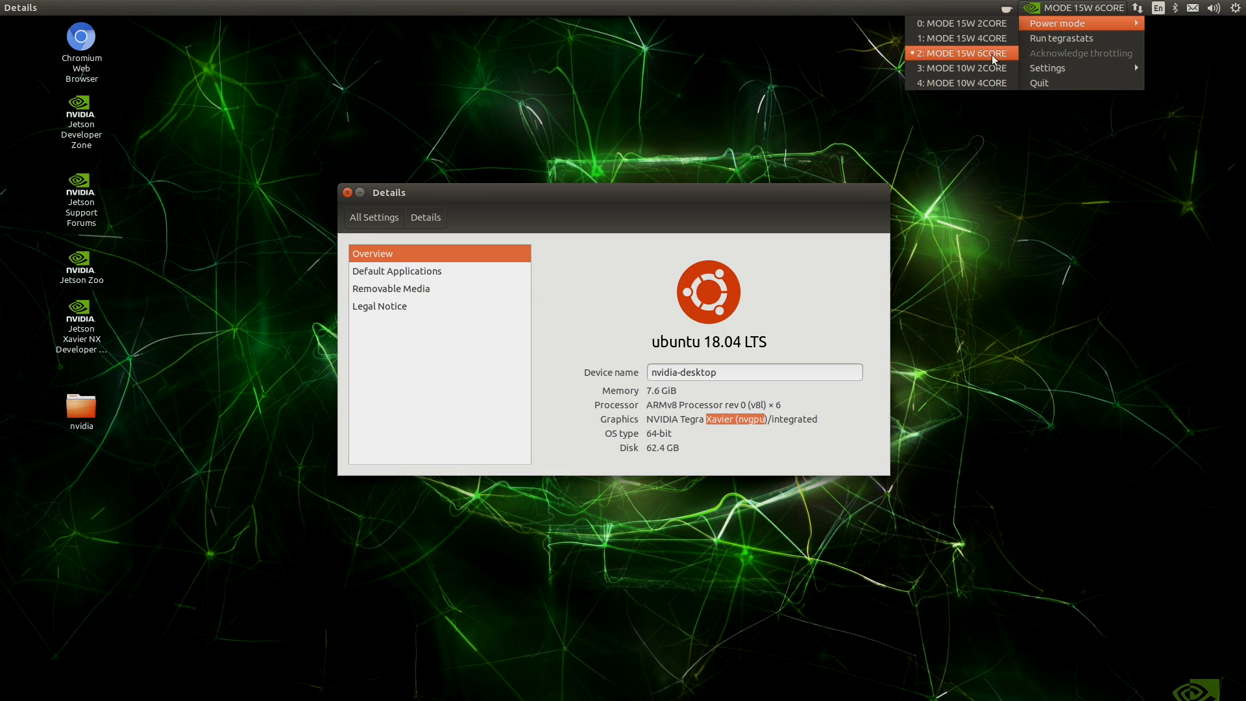
{"action": "mouse_move", "coordinate": [991, 61]}
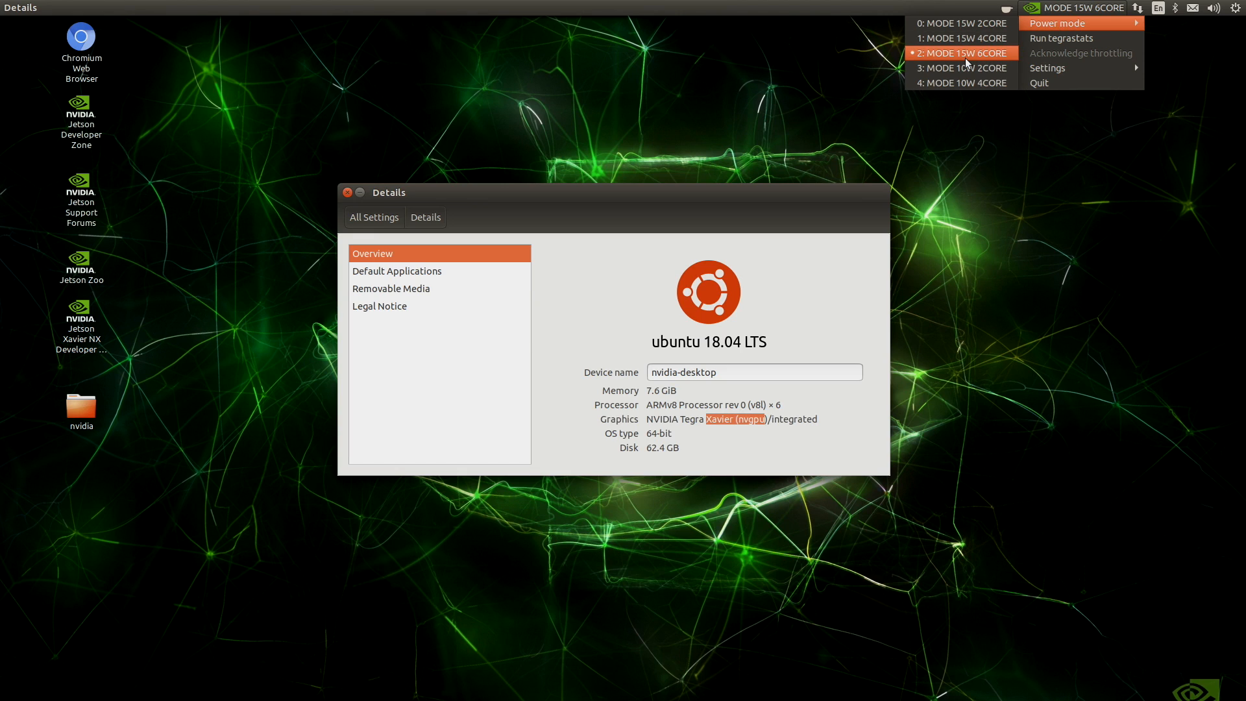
{"action": "mouse_move", "coordinate": [960, 37]}
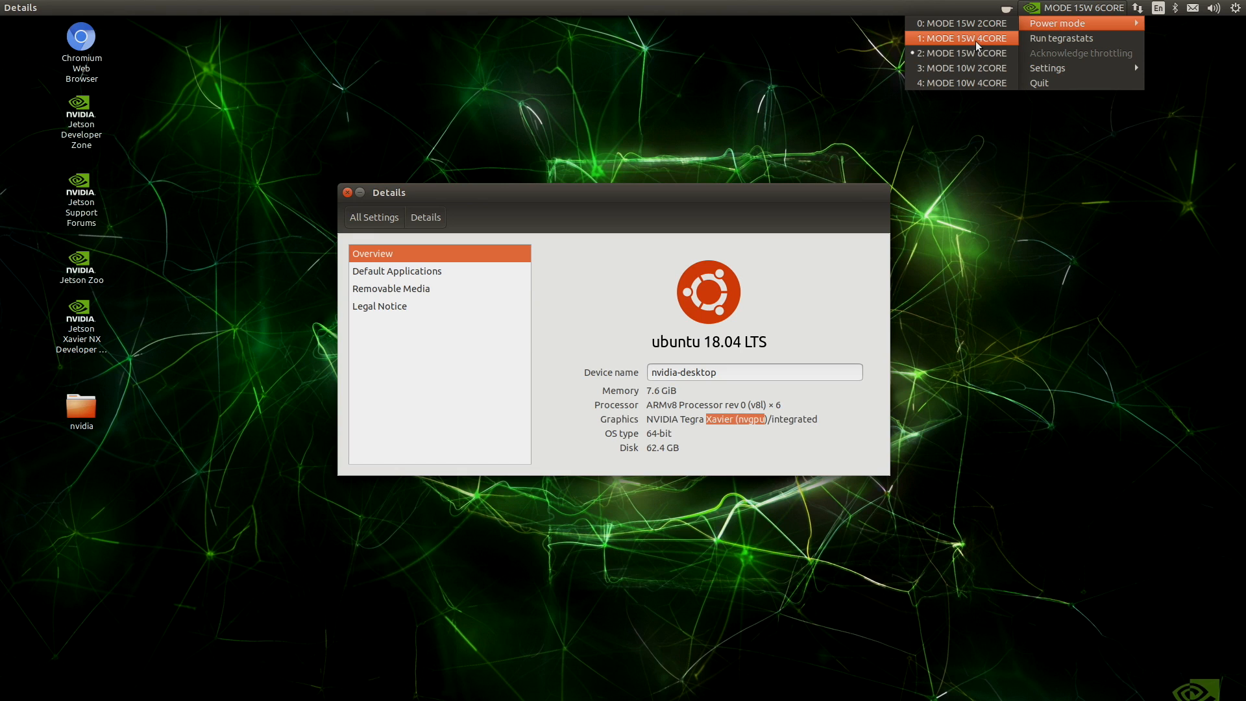
{"action": "mouse_move", "coordinate": [962, 22]}
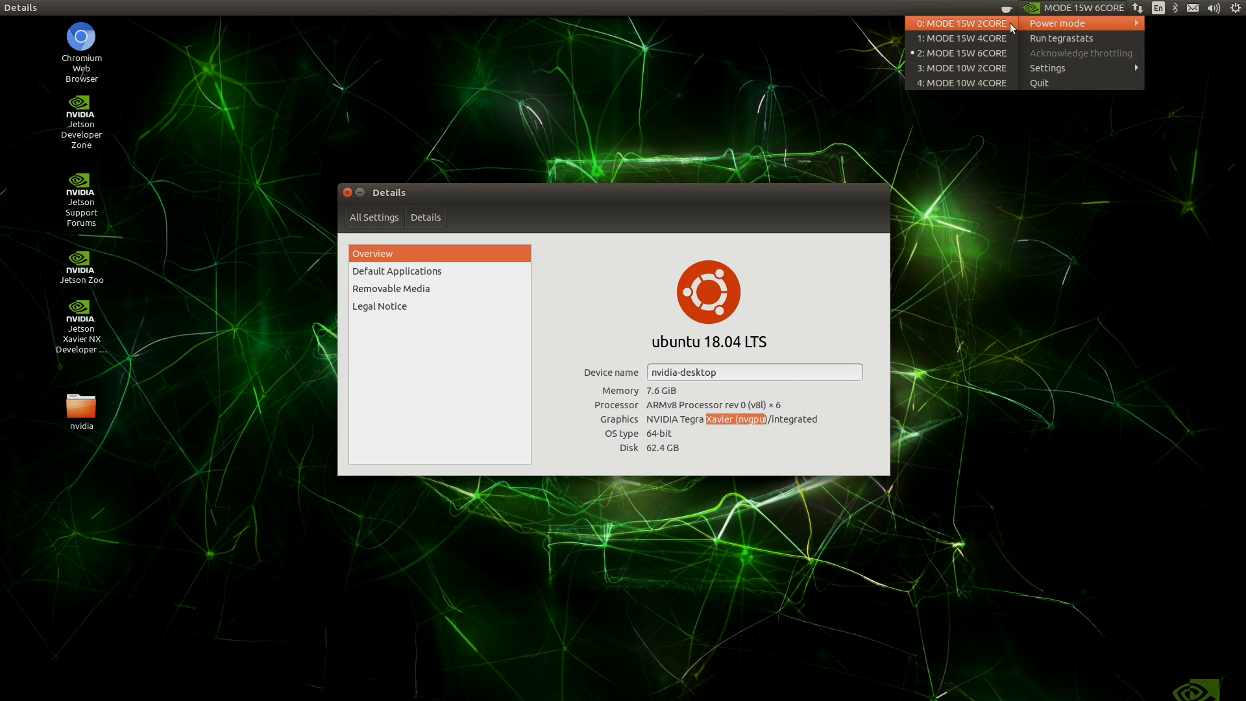
{"action": "mouse_move", "coordinate": [962, 68]}
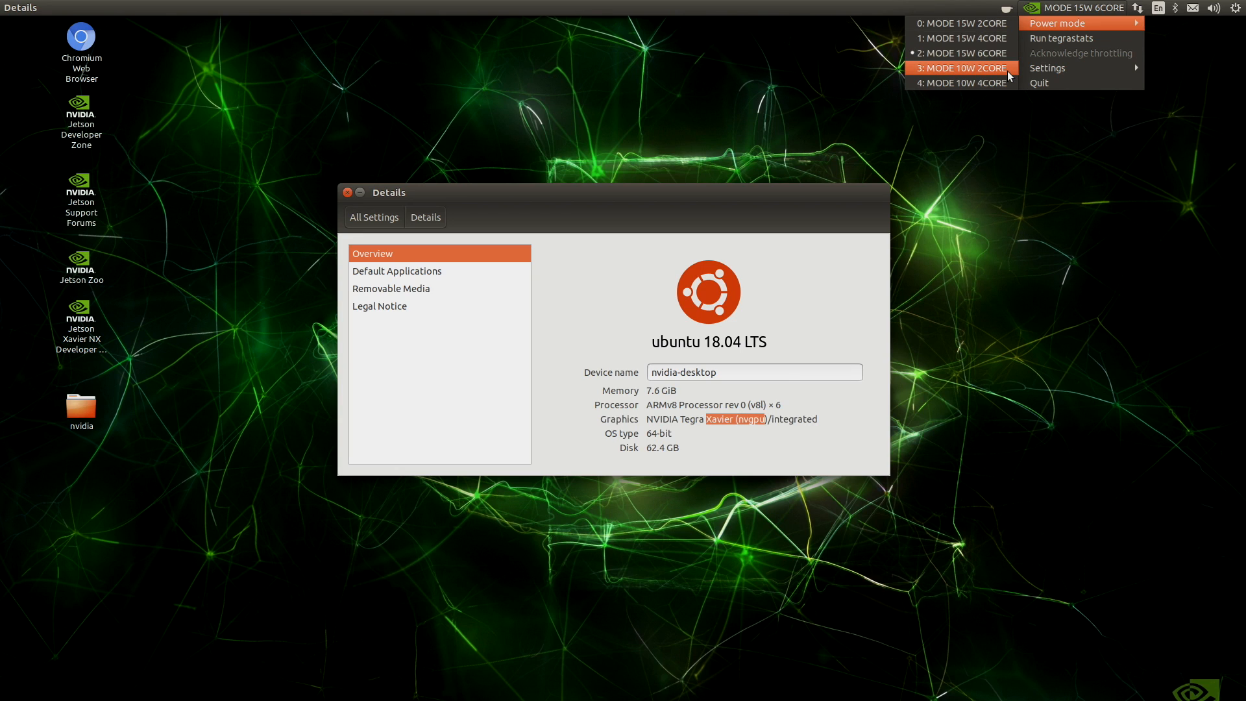
{"action": "left_click", "coordinate": [1020, 119]}
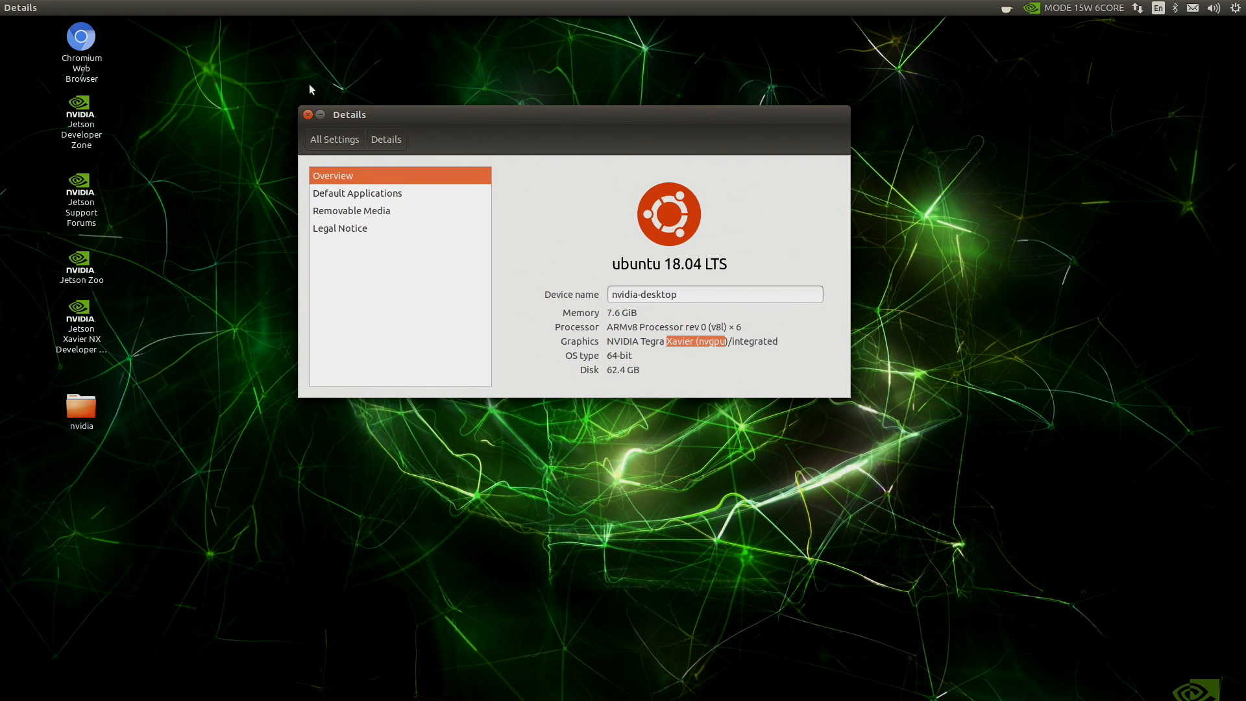
{"action": "left_click", "coordinate": [306, 114]}
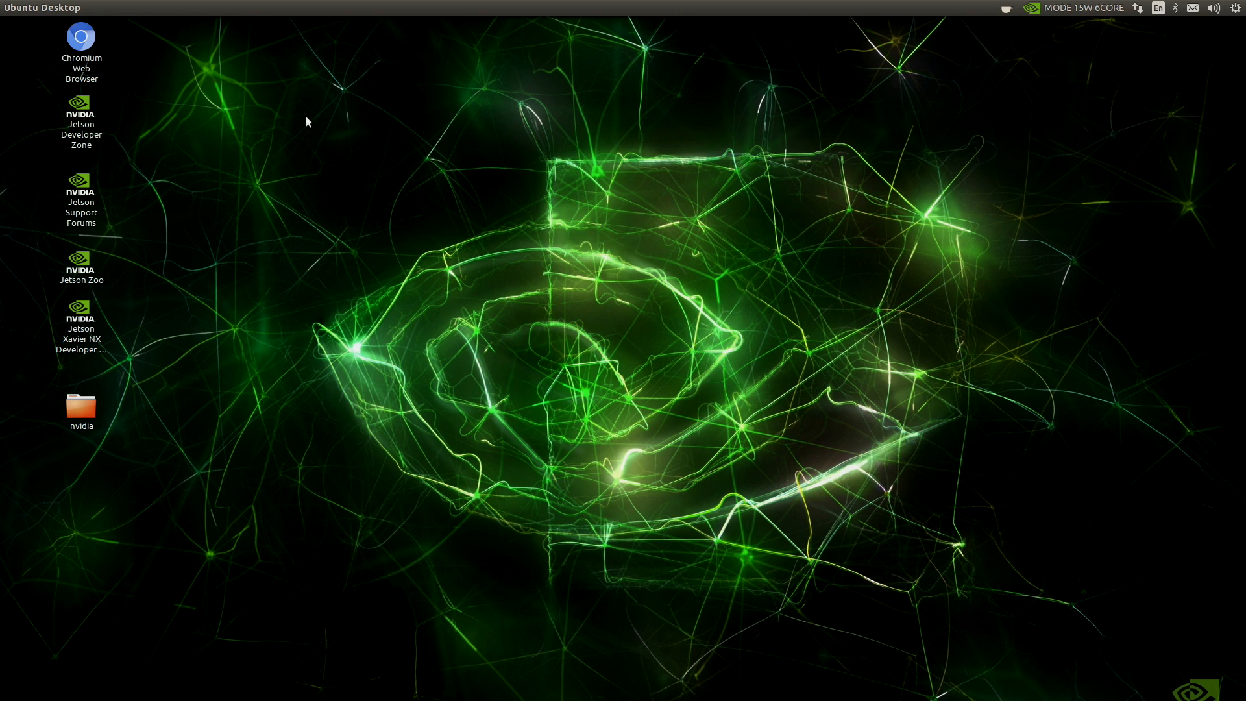
{"action": "mouse_move", "coordinate": [138, 95]}
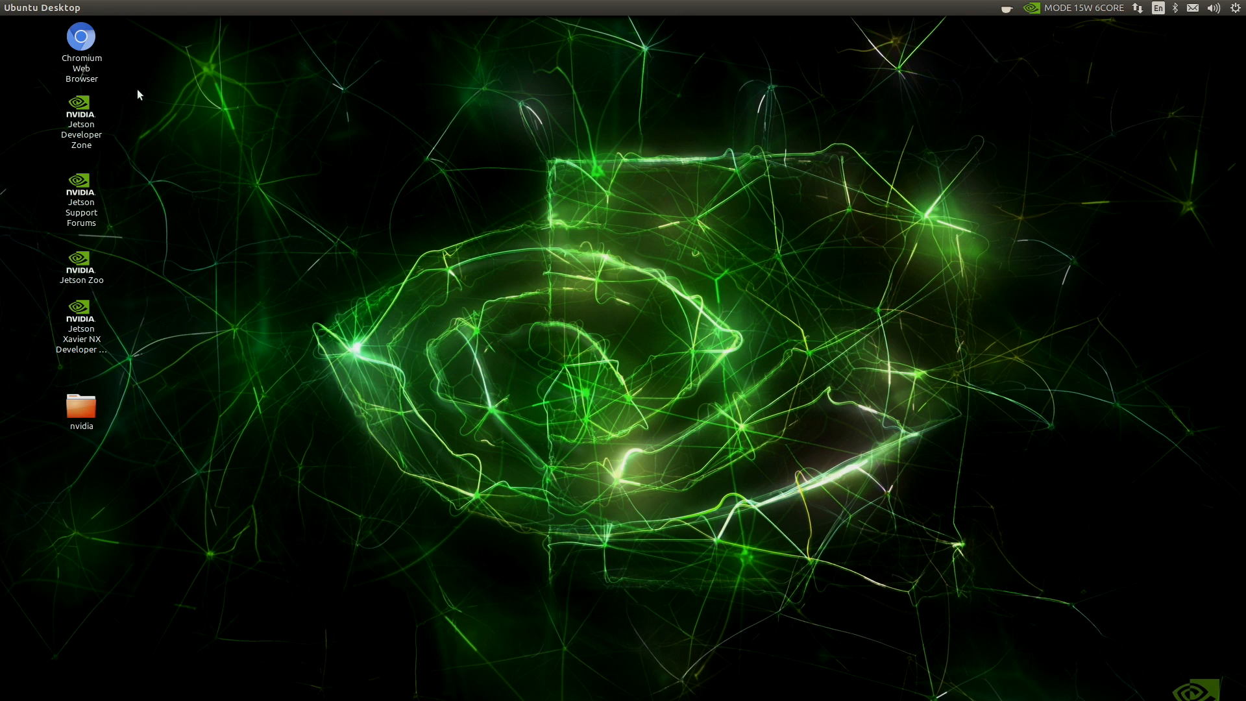
{"action": "mouse_move", "coordinate": [674, 262]}
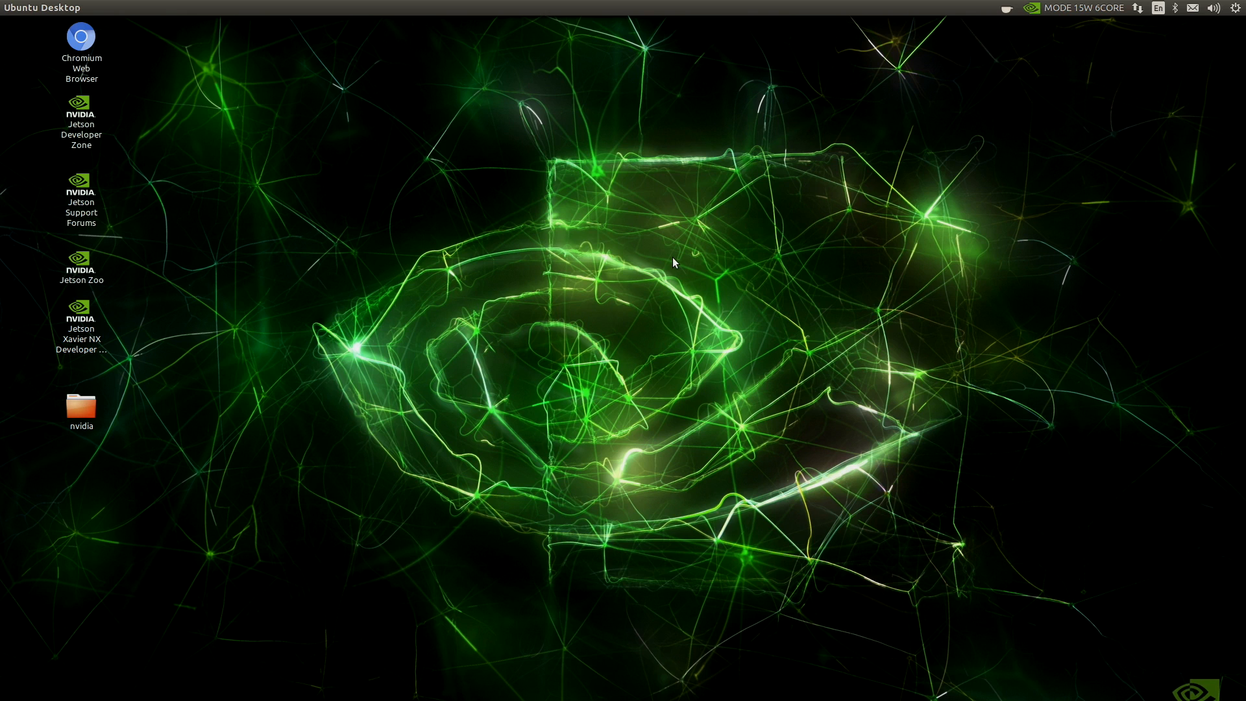
{"action": "mouse_move", "coordinate": [504, 254]}
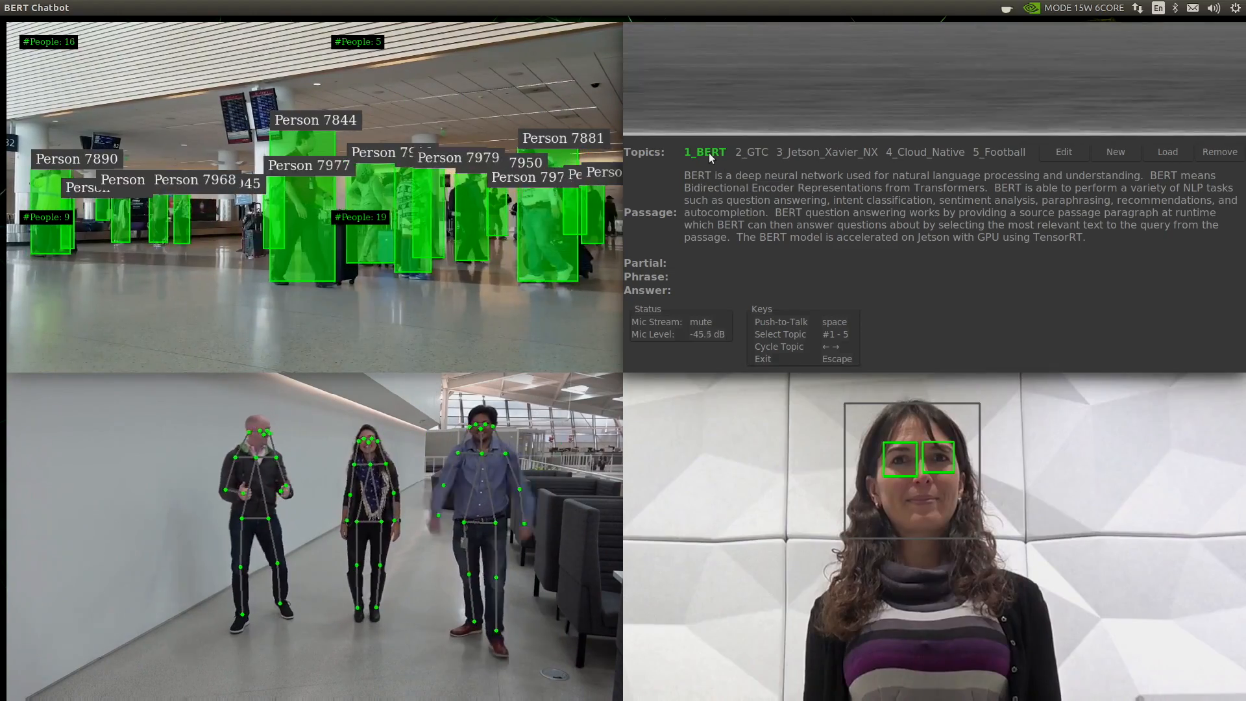
Step: Ask the chatbot spoken questions about Jetson Xavier NX memory and CPU cores
{"action": "key", "text": "space"}
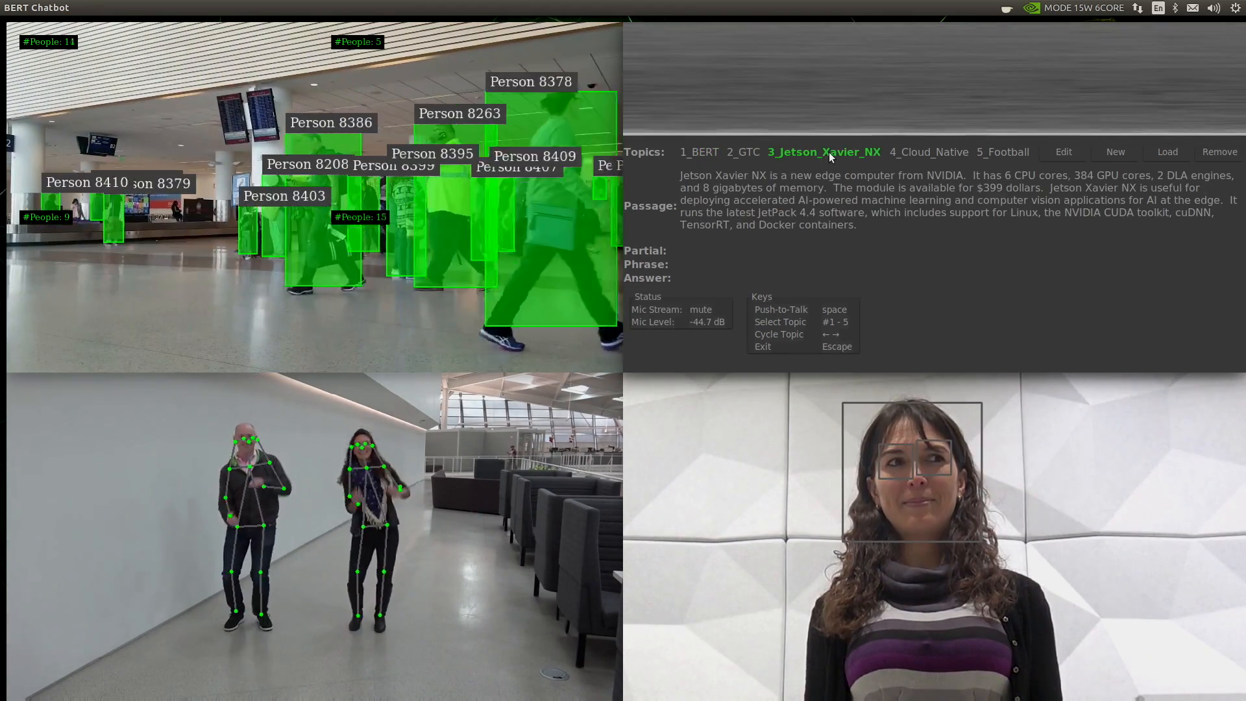
{"action": "key", "text": "space"}
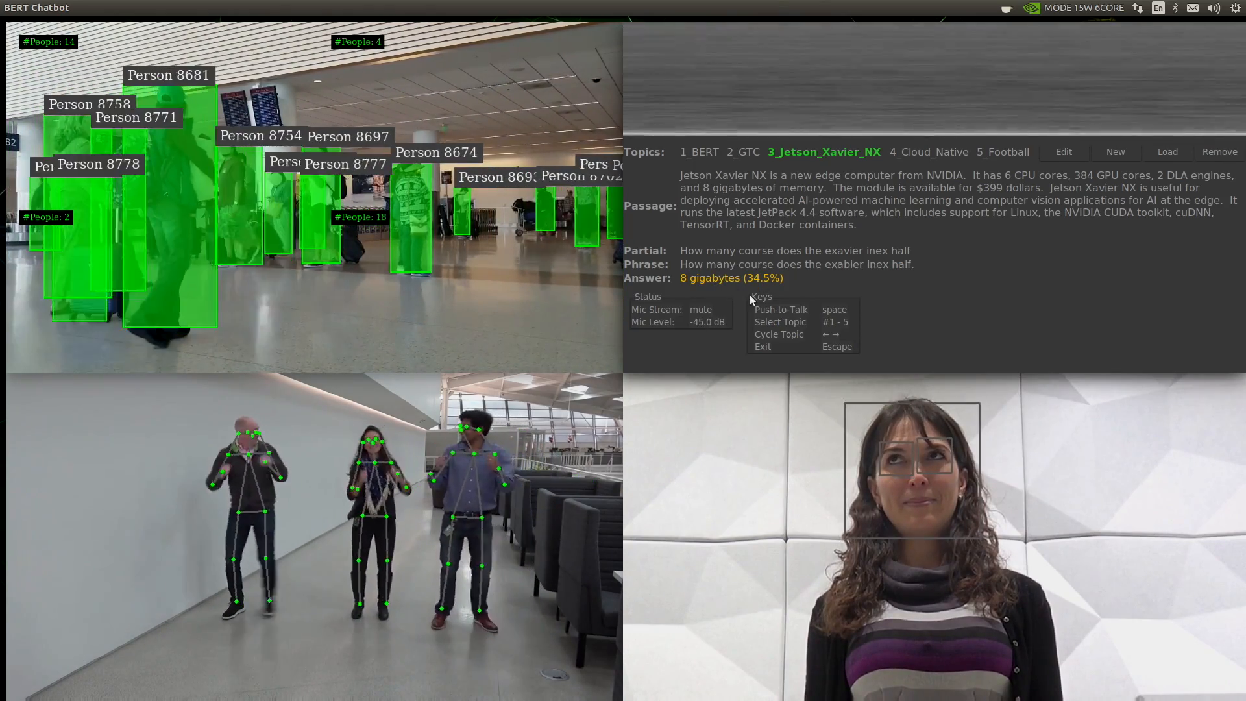
{"action": "key", "text": "space"}
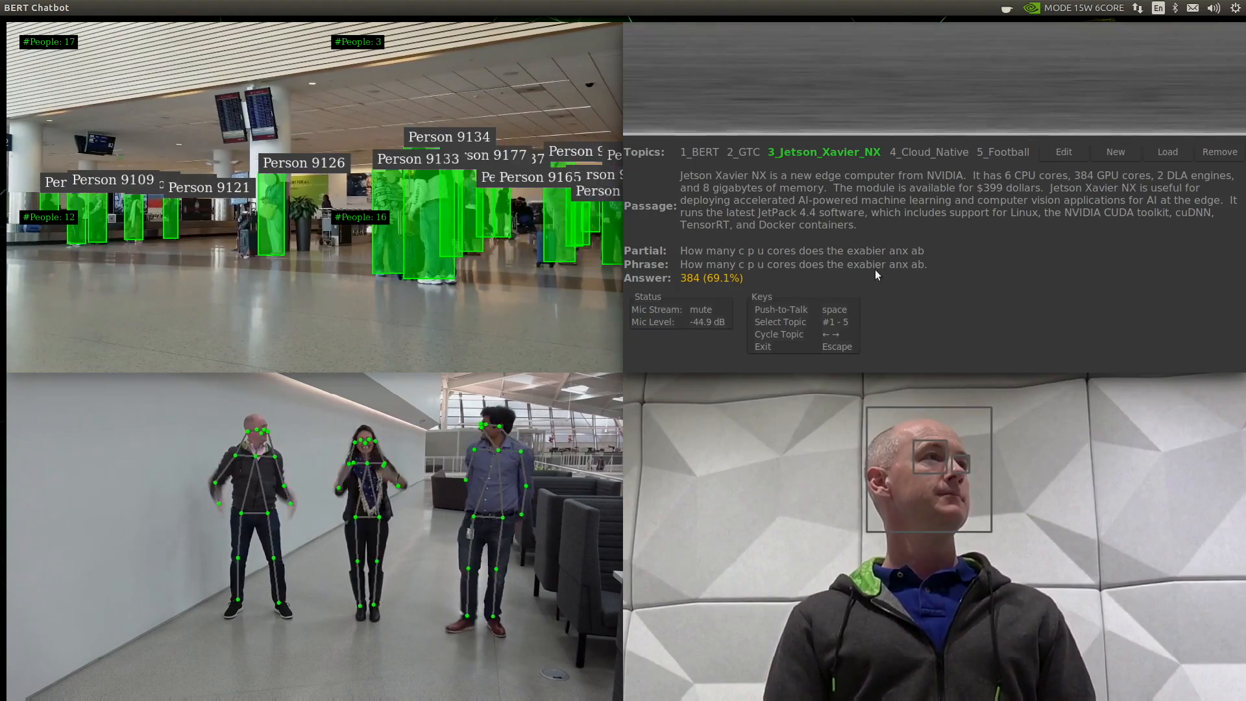
Step: Switch the demo through the 4_Cloud_Native topic to the 5_Football passage
{"action": "left_click", "coordinate": [922, 152]}
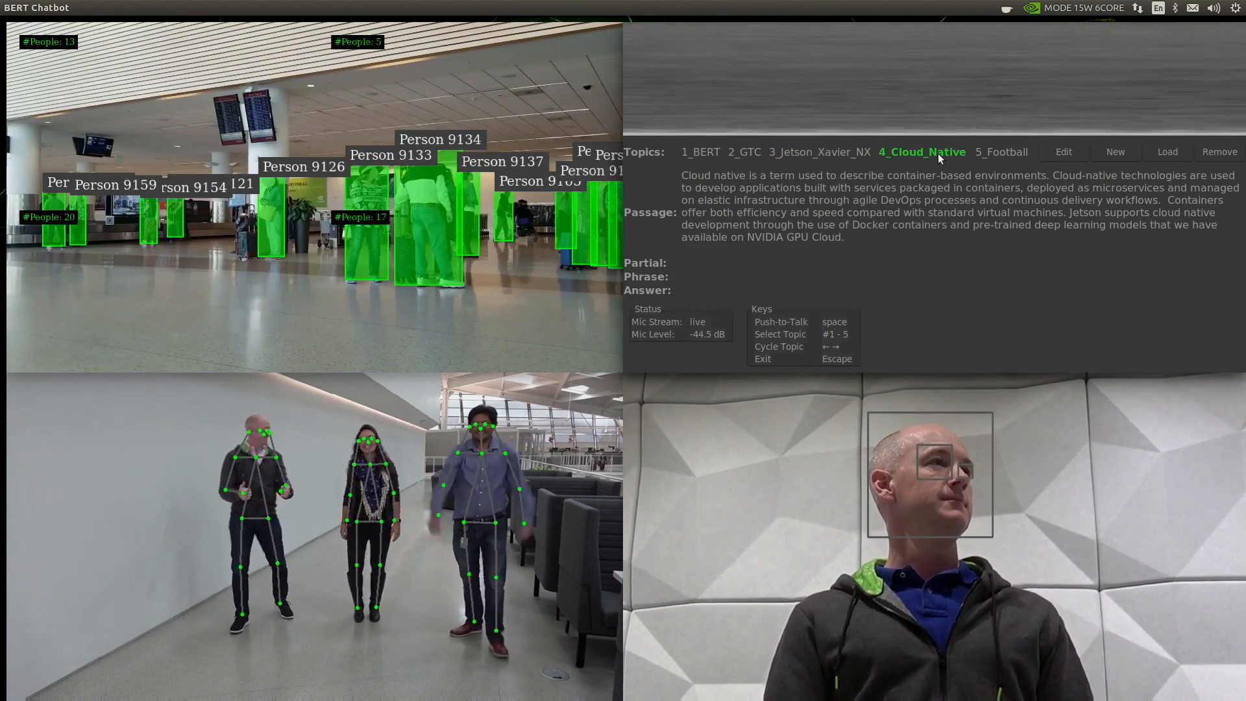
{"action": "key", "text": "space"}
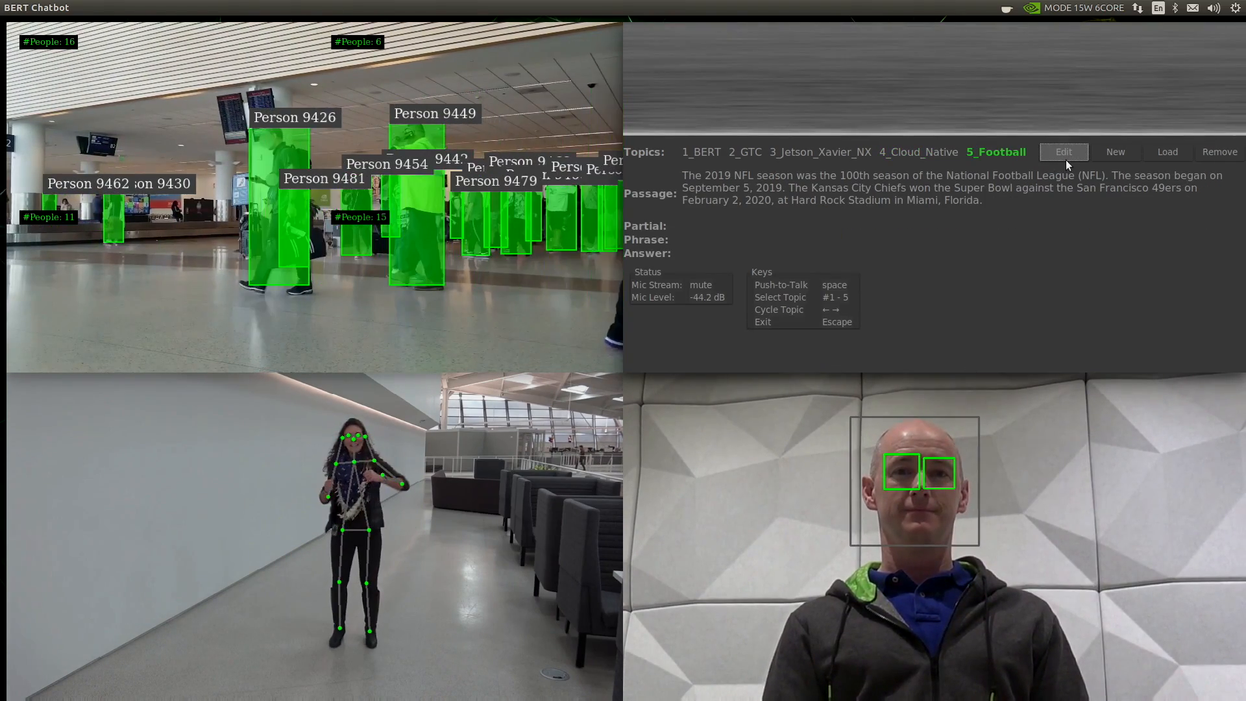
{"action": "left_click", "coordinate": [1063, 152]}
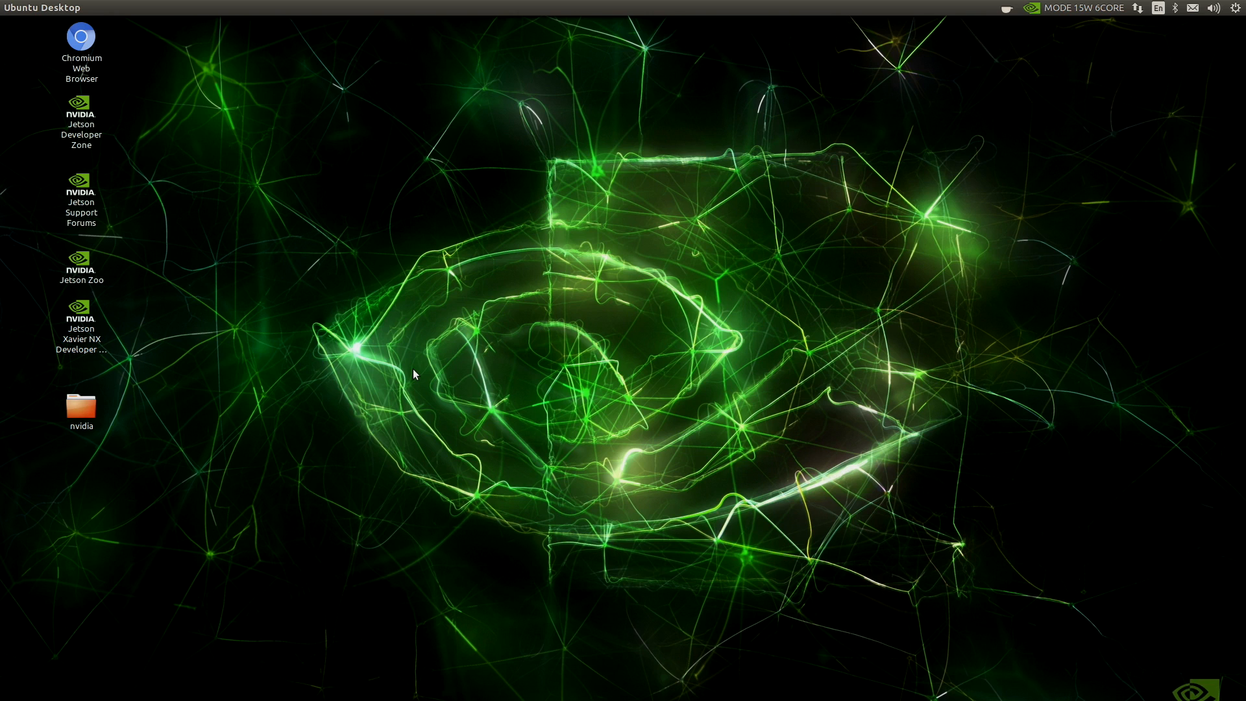
{"action": "mouse_move", "coordinate": [249, 269]}
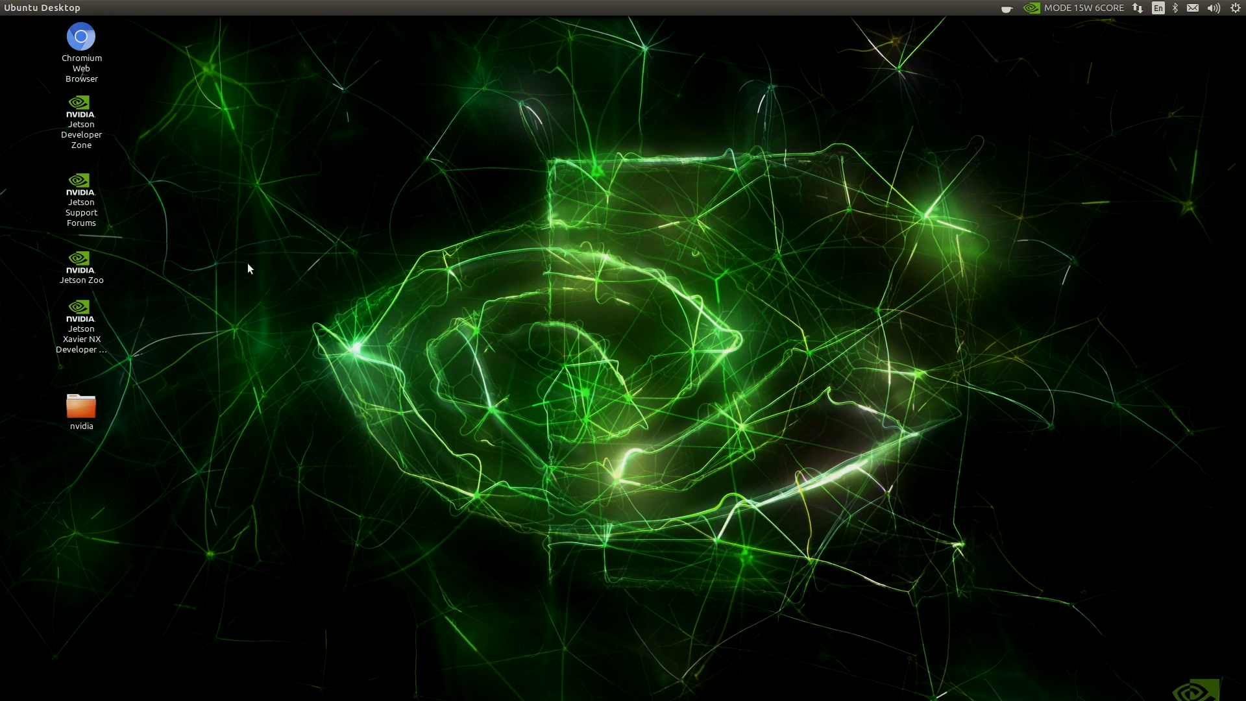
{"action": "mouse_move", "coordinate": [529, 259]}
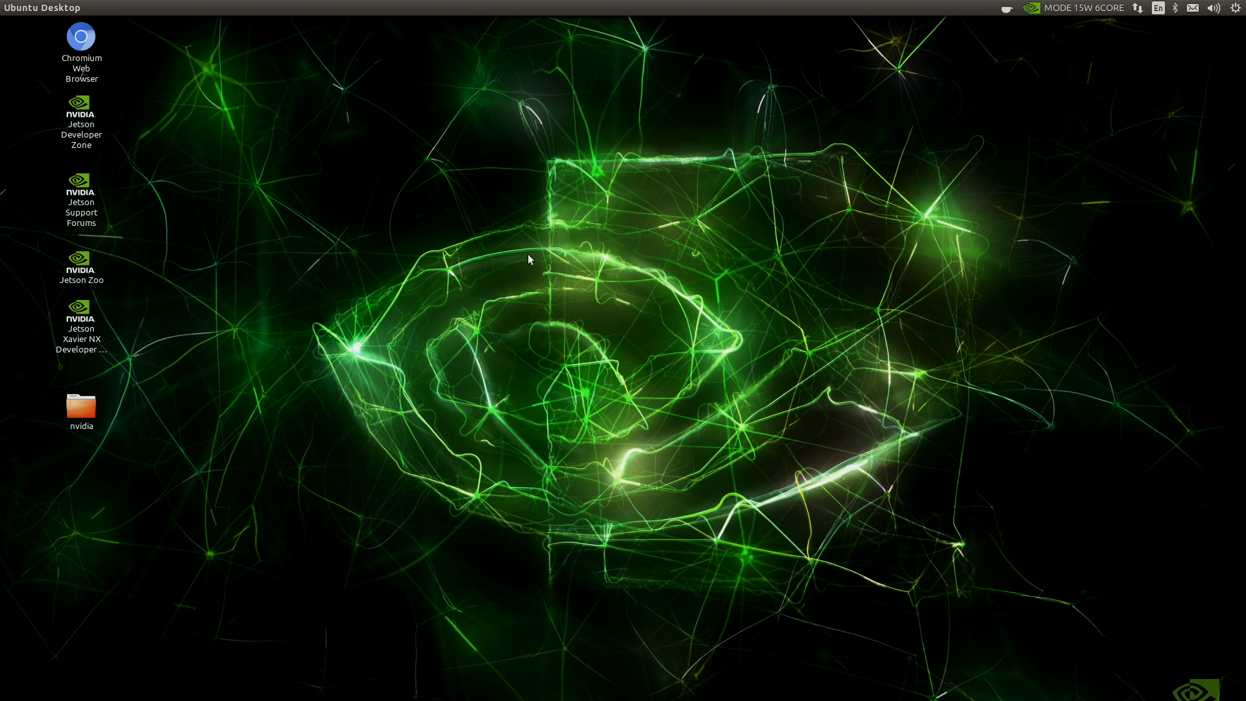
{"action": "mouse_move", "coordinate": [515, 253]}
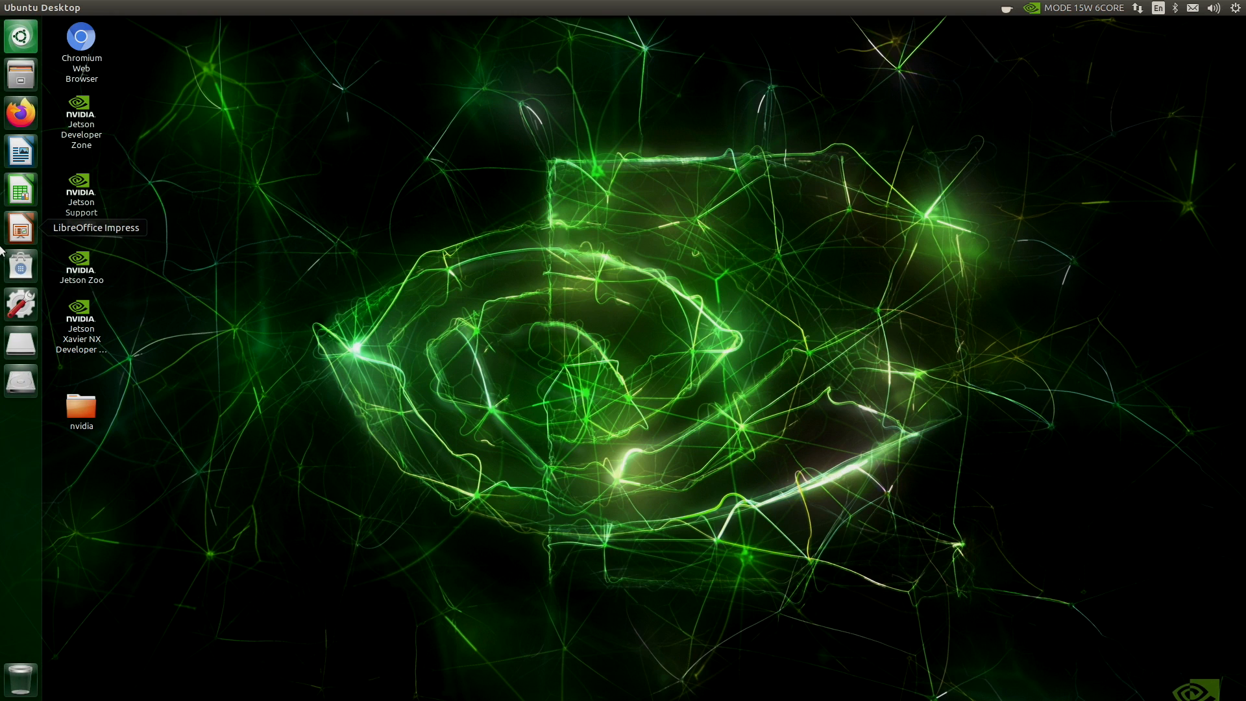
{"action": "mouse_move", "coordinate": [19, 36]}
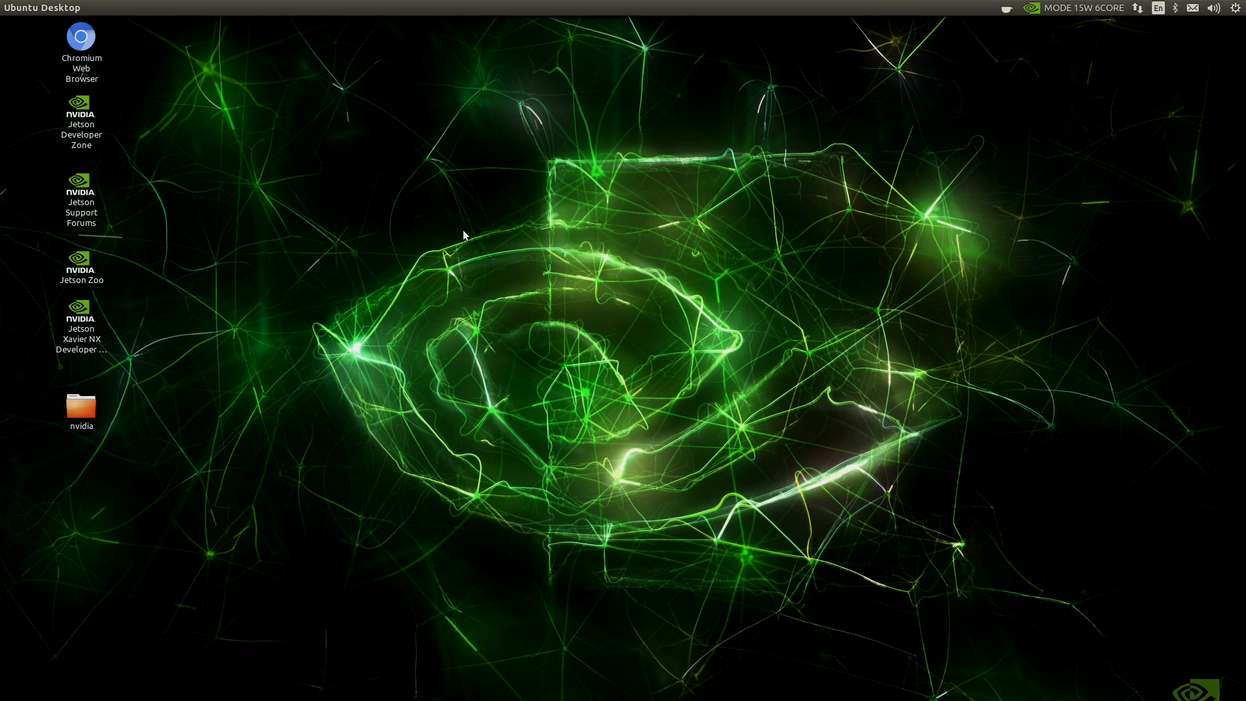
{"action": "mouse_move", "coordinate": [81, 37]}
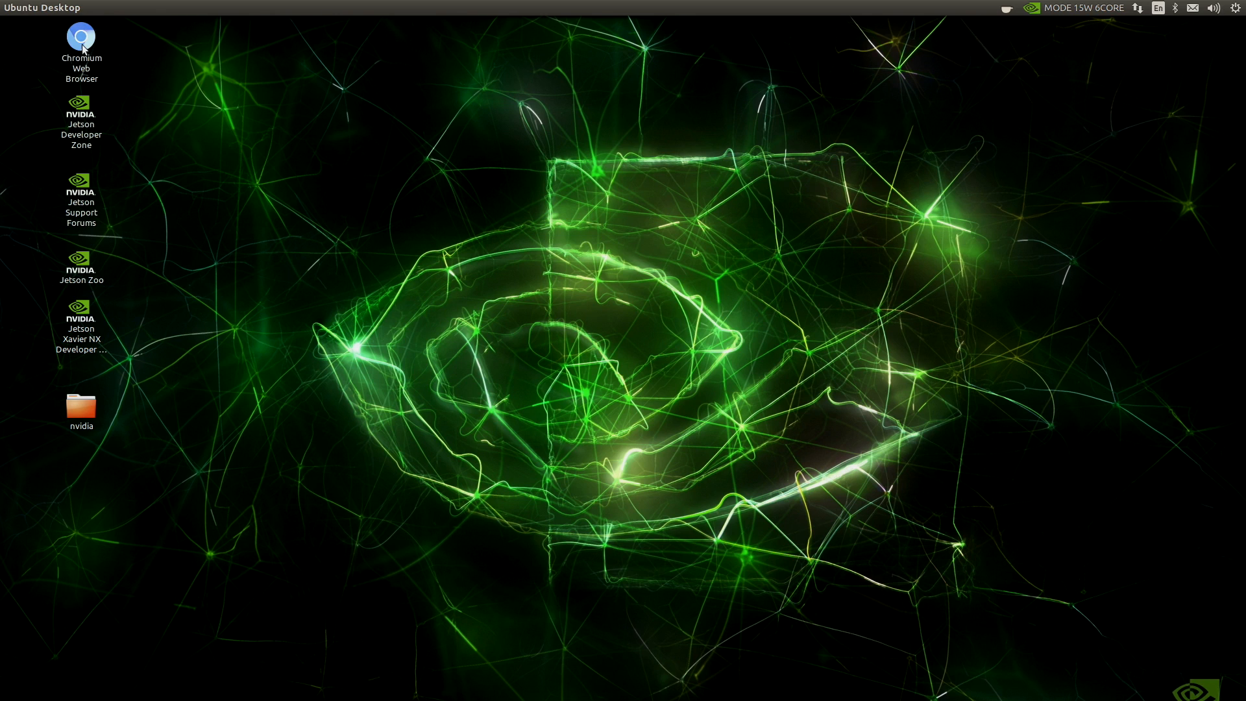
Step: Launch Chromium and search 'webgl samples' to reach webglsamples.org
{"action": "left_click", "coordinate": [81, 37]}
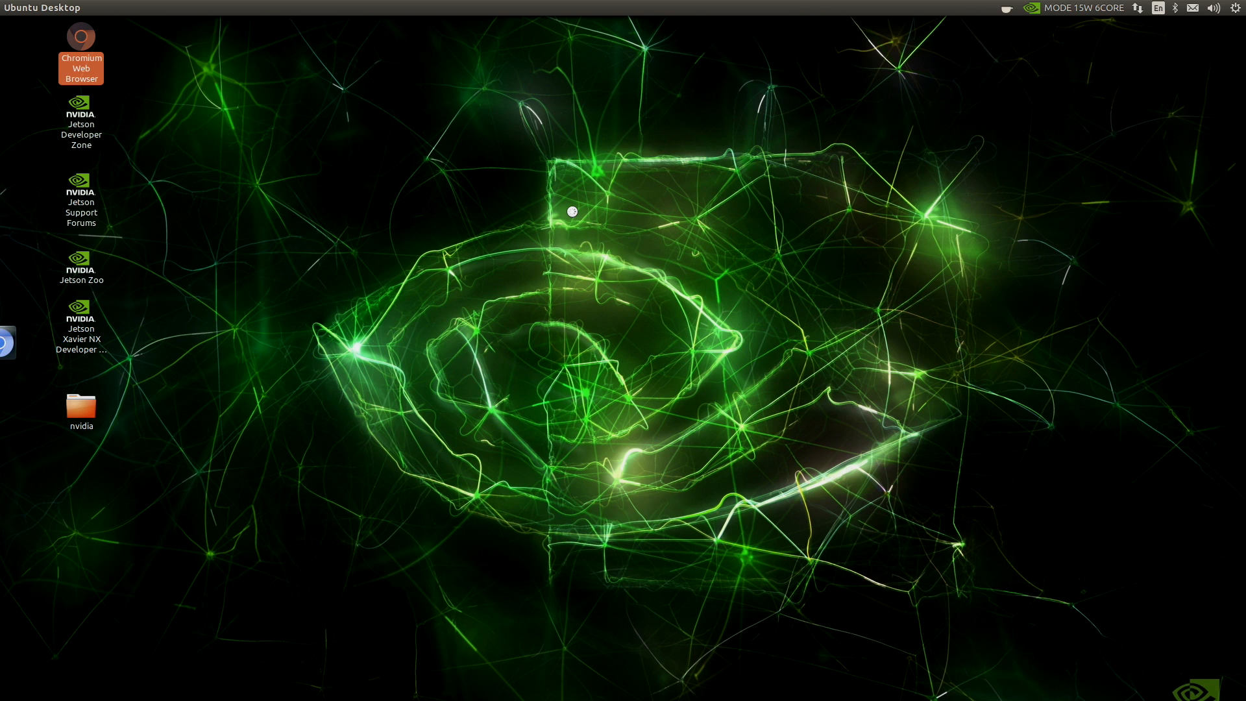
{"action": "double_click", "coordinate": [80, 36]}
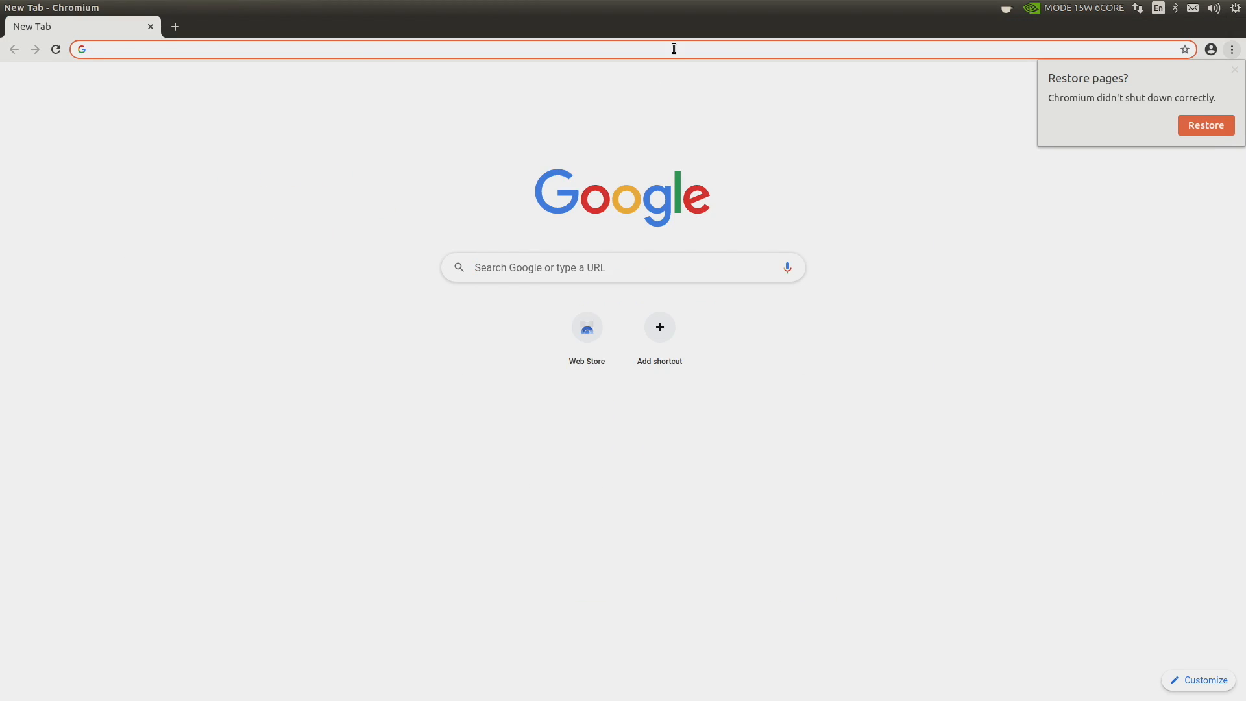
{"action": "type", "text": "webgl samples"}
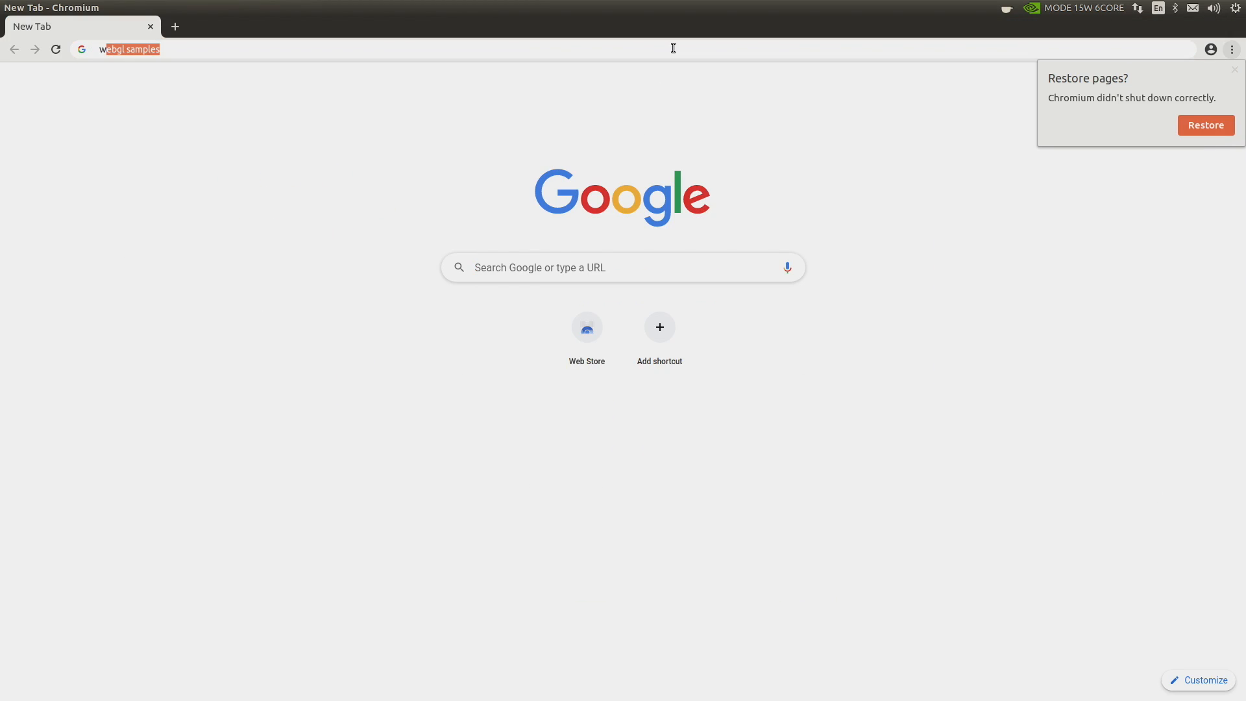
{"action": "key", "text": "Return"}
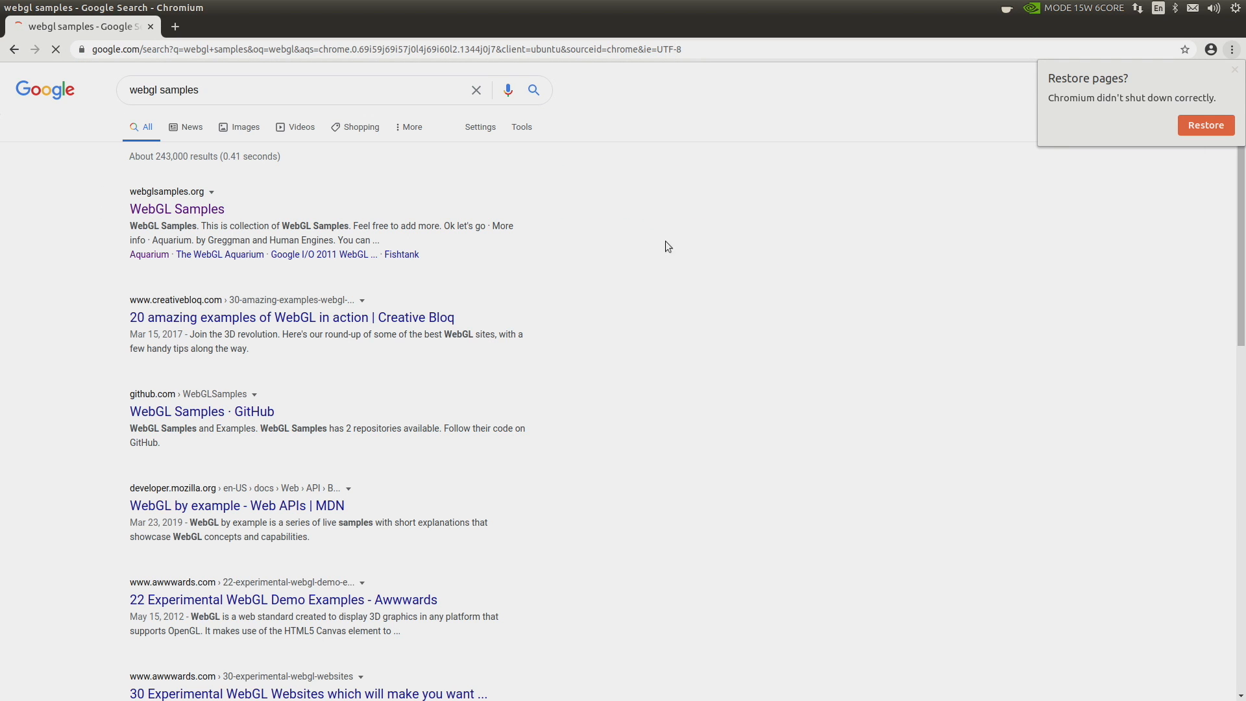
{"action": "left_click", "coordinate": [176, 209]}
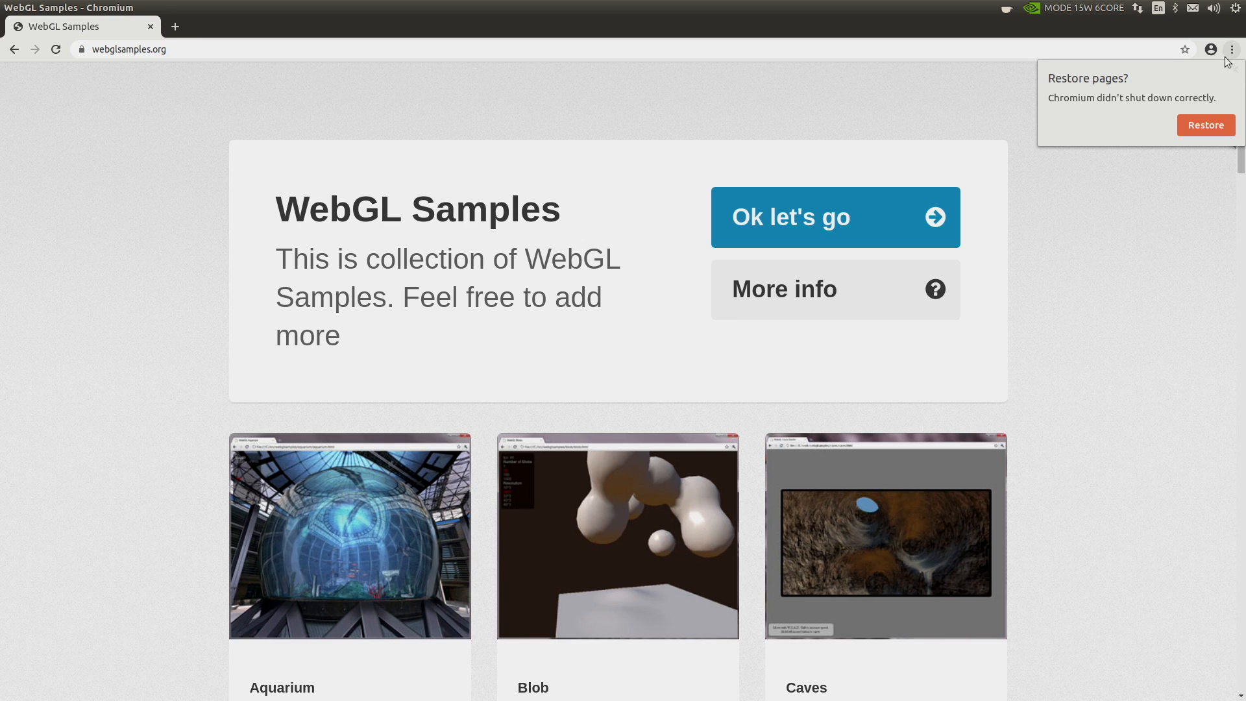
{"action": "left_click", "coordinate": [175, 26]}
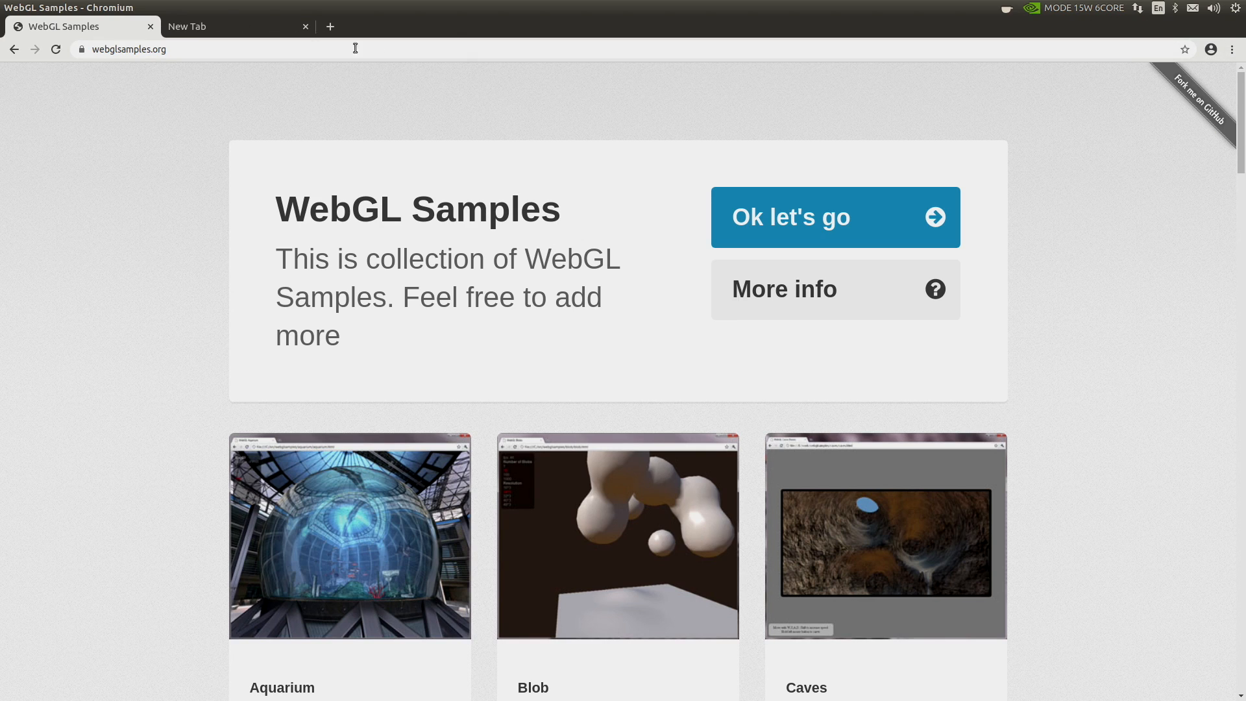
Step: Run the Aquarium demo and raise the Number of Fish to a larger school
{"action": "scroll", "scroll_direction": "down", "scroll_amount": 3}
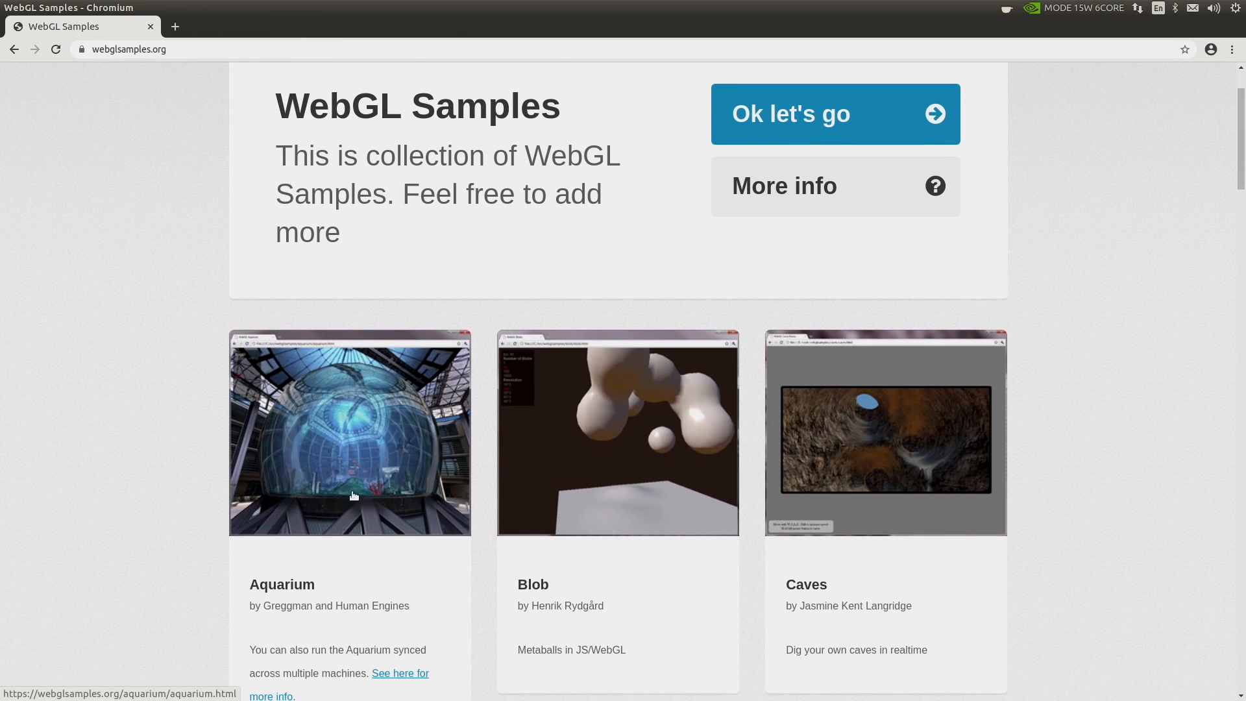
{"action": "left_click", "coordinate": [349, 434]}
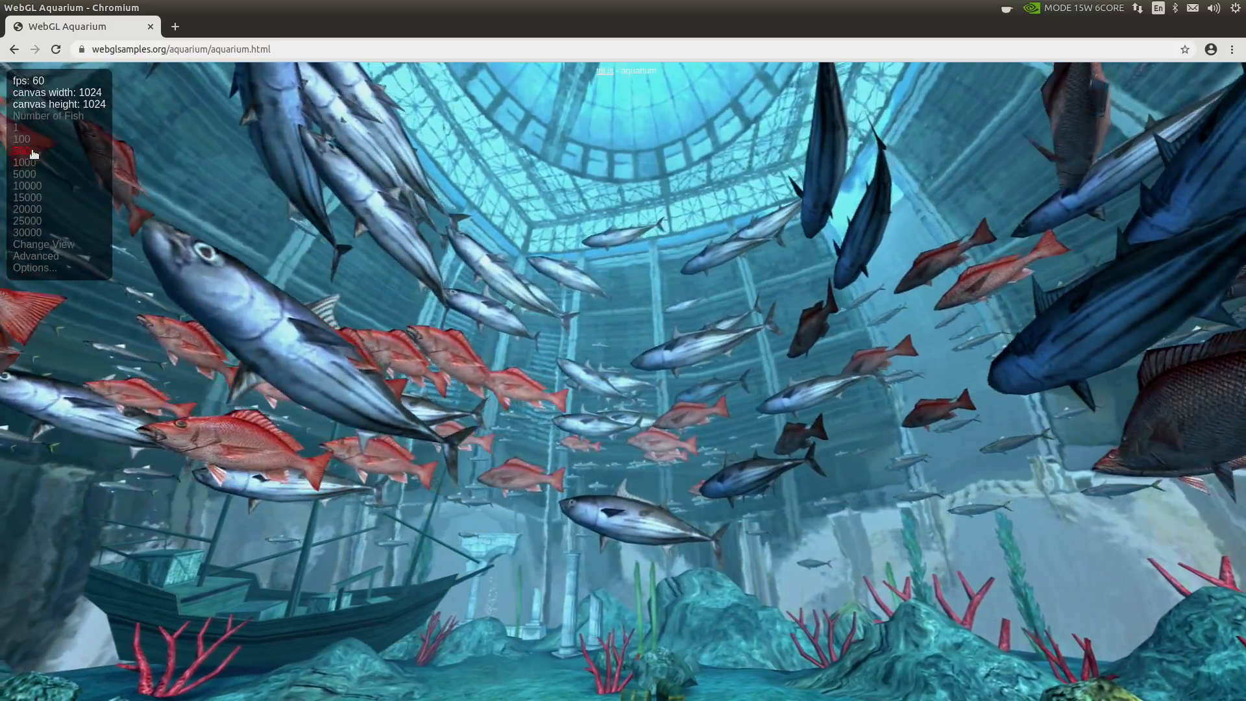
{"action": "left_click", "coordinate": [25, 163]}
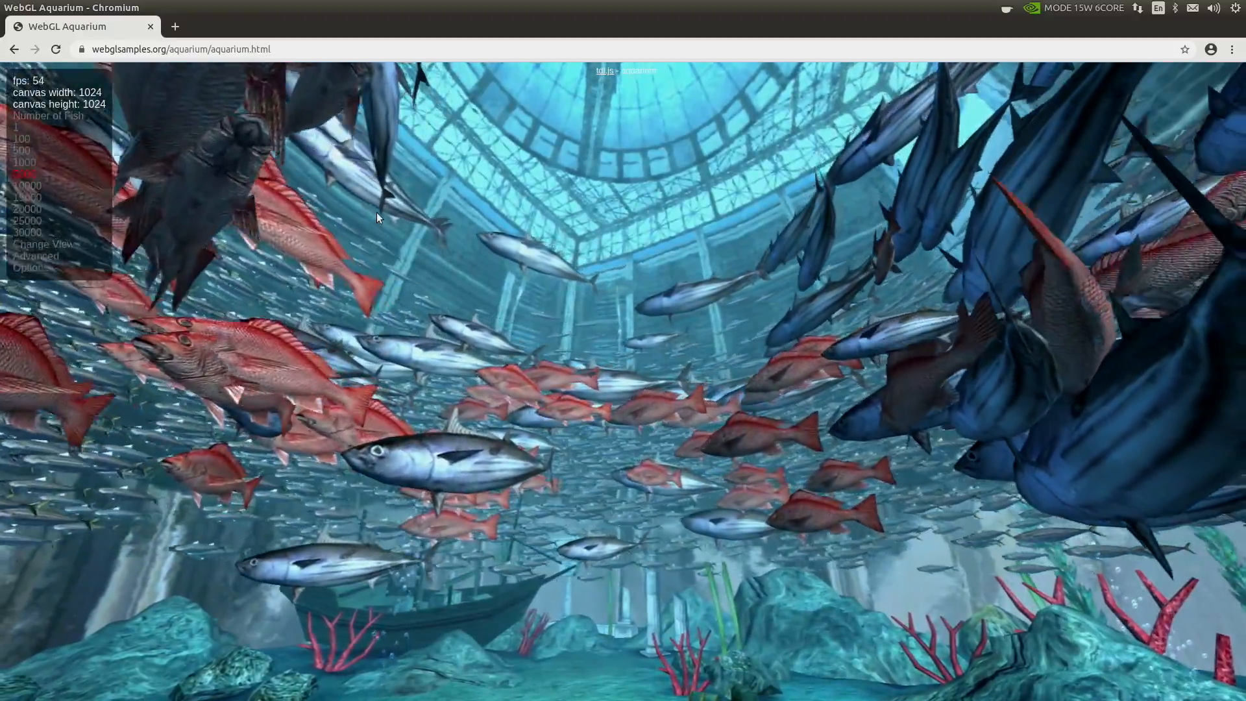
{"action": "left_click", "coordinate": [26, 186]}
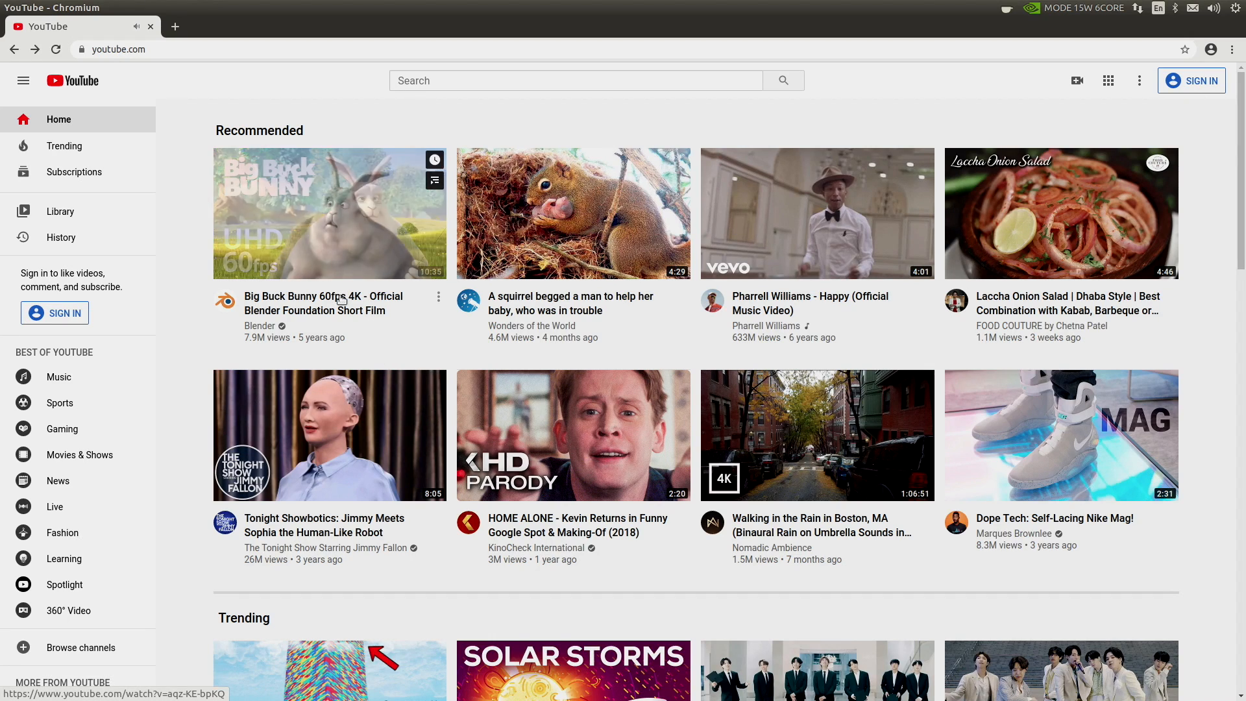
Step: Play Big Buck Bunny 60fps 4K with Stats for nerds shown and quality set to 2160p60
{"action": "left_click", "coordinate": [330, 213]}
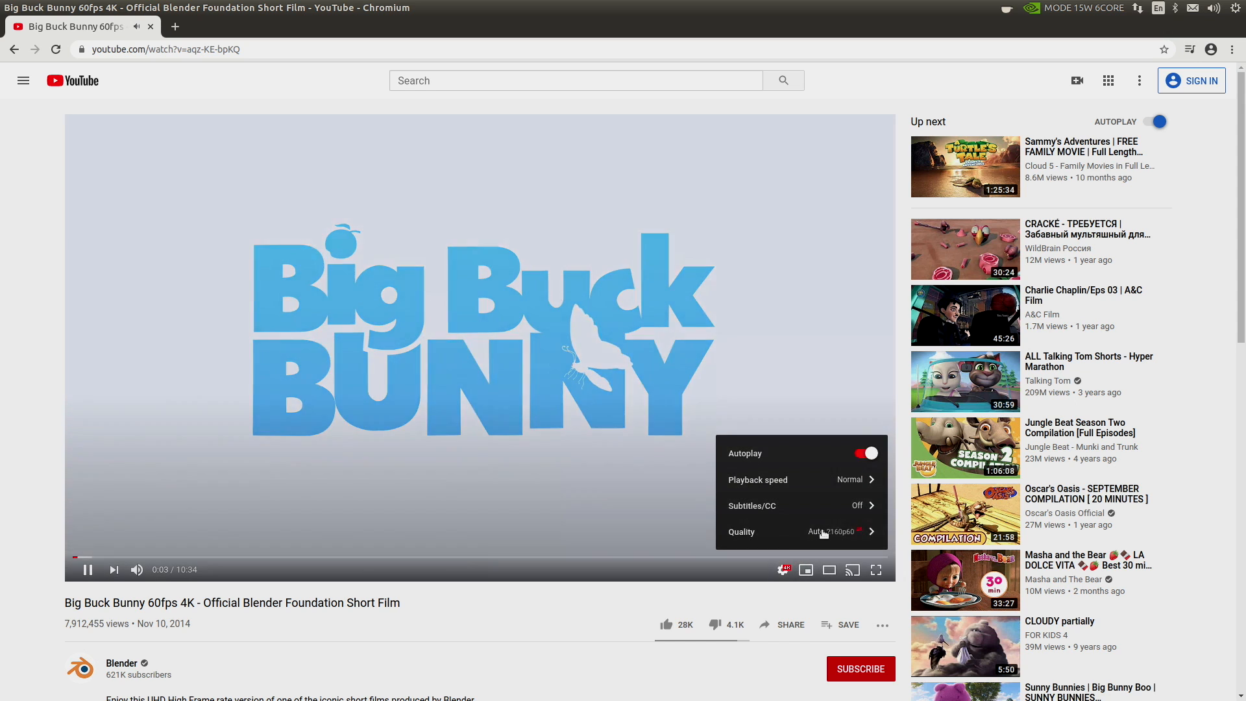
{"action": "left_click", "coordinate": [507, 300]}
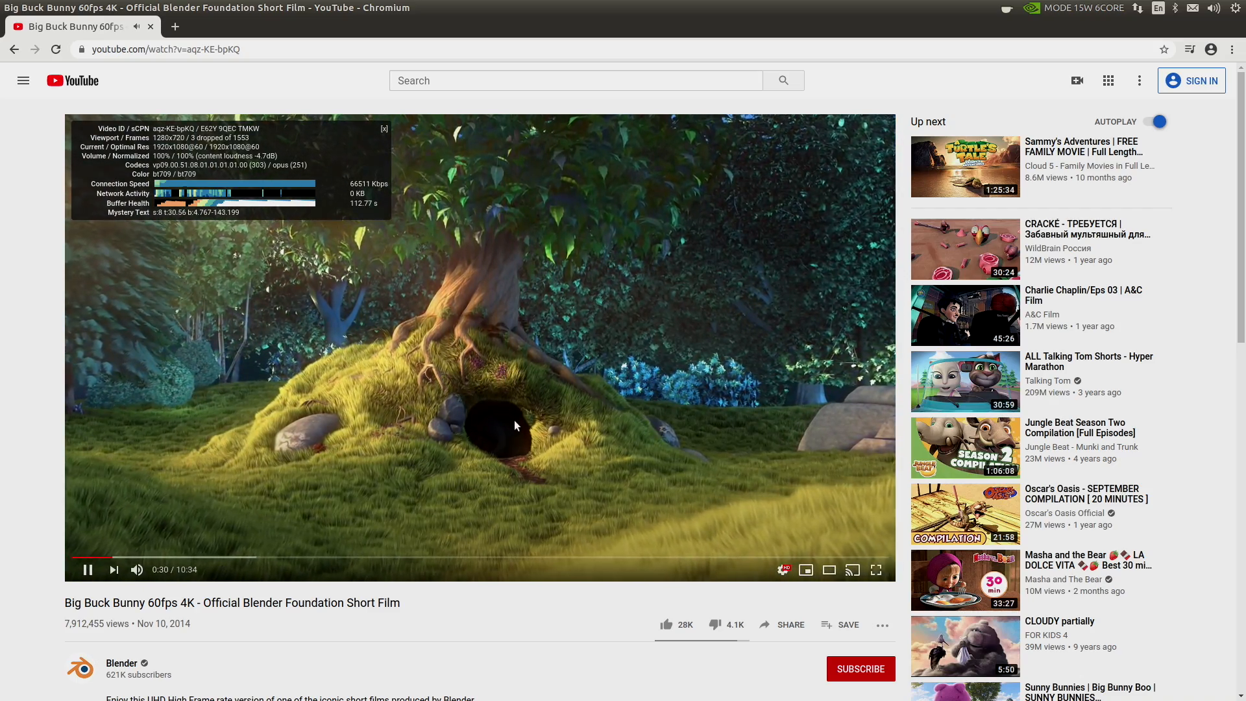
{"action": "left_click", "coordinate": [784, 569]}
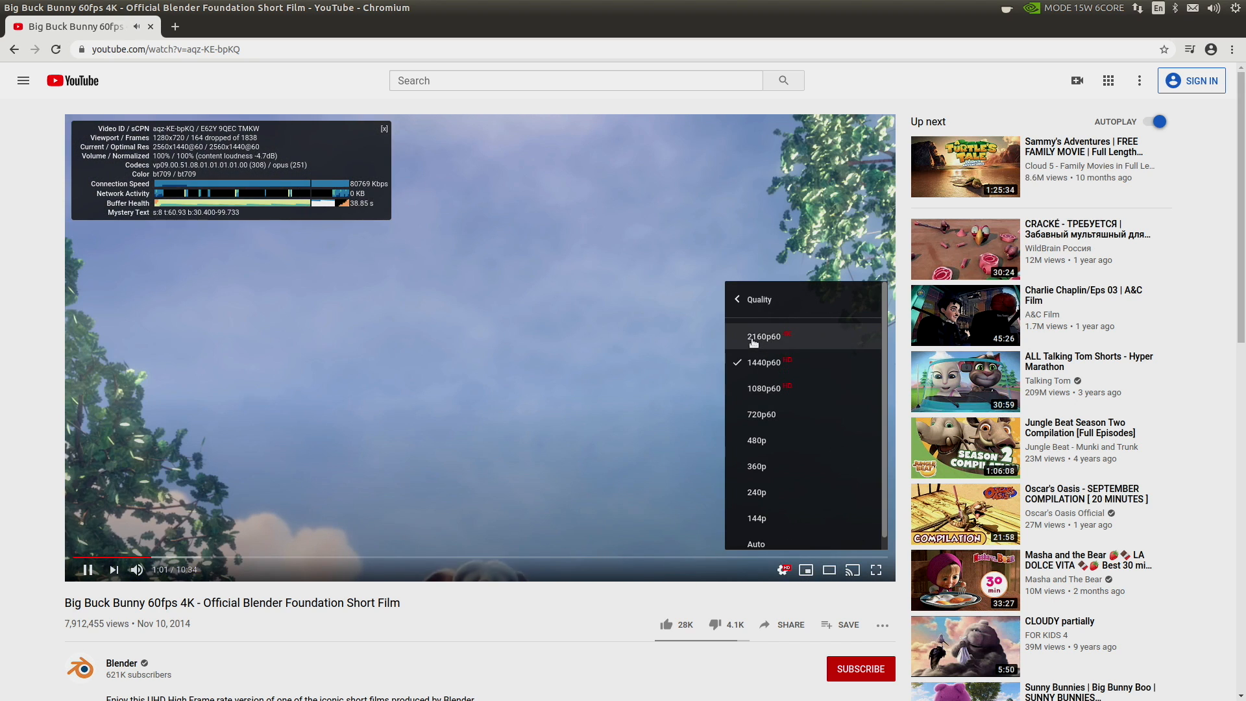
{"action": "left_click", "coordinate": [763, 336]}
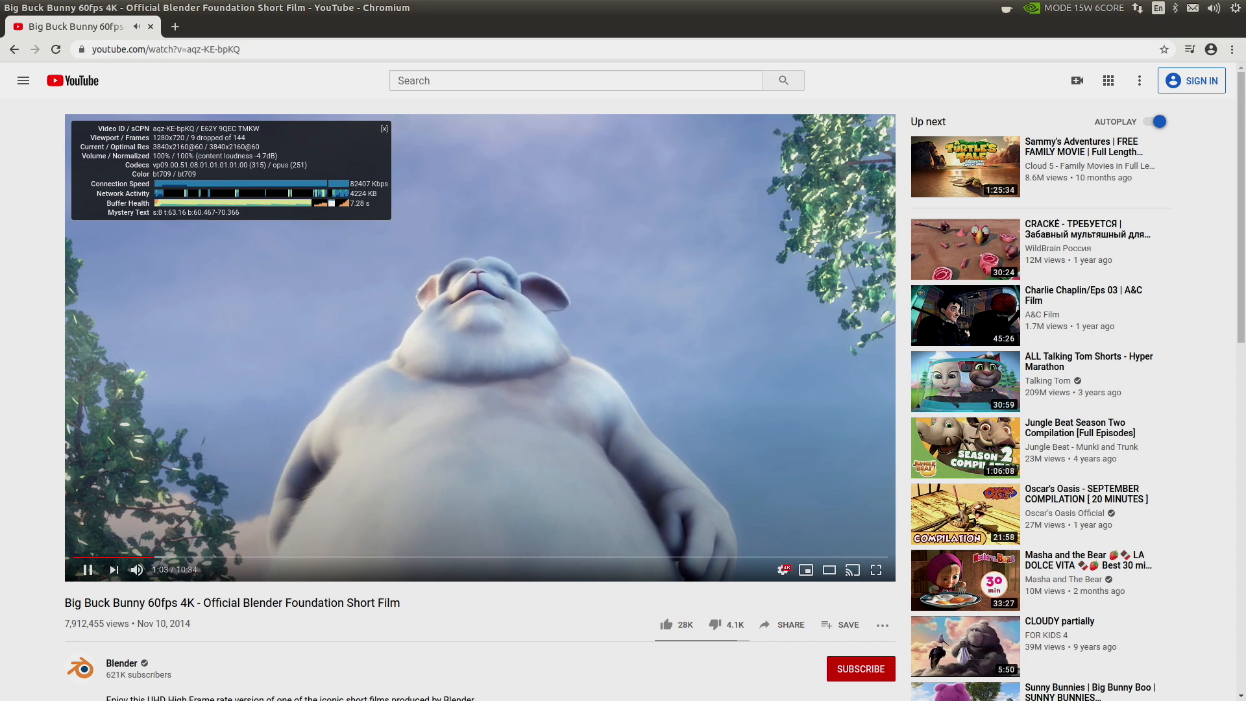
{"action": "mouse_move", "coordinate": [1073, 45]}
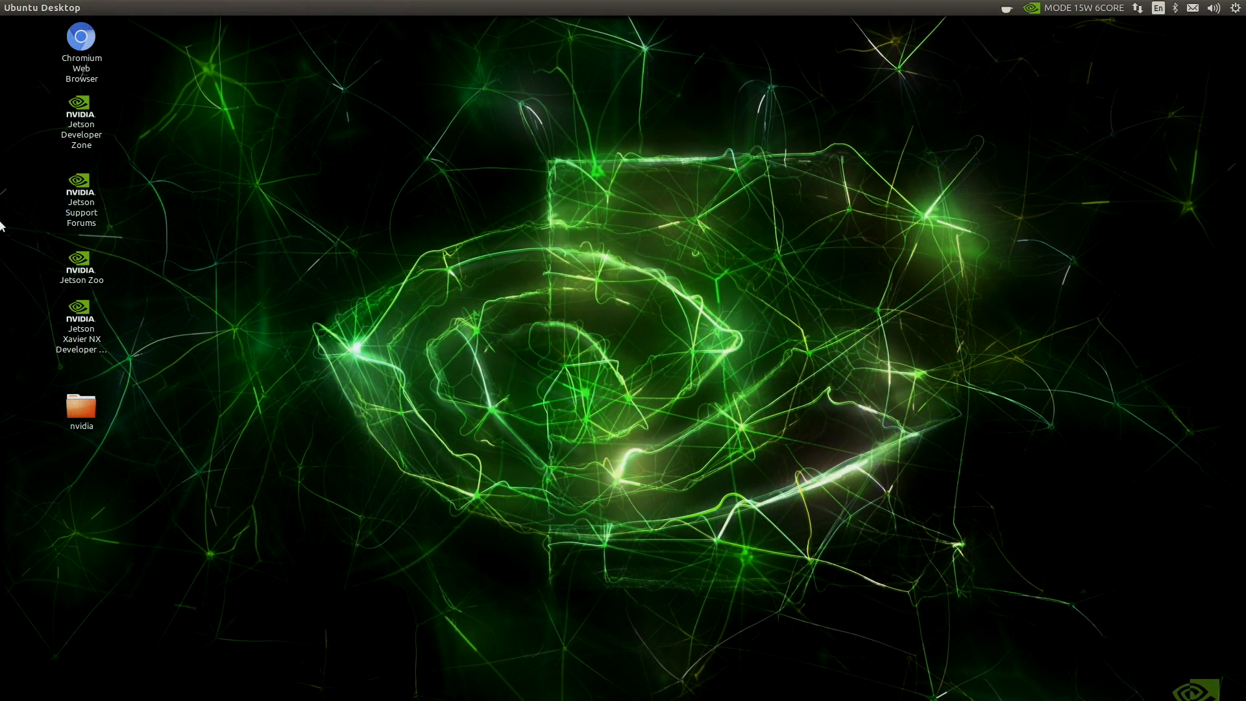
Step: Launch Kodi and play bbb_sunflower_2160p_60fps_normal.mp4 from Videos > Downloads
{"action": "type", "text": "kodi"}
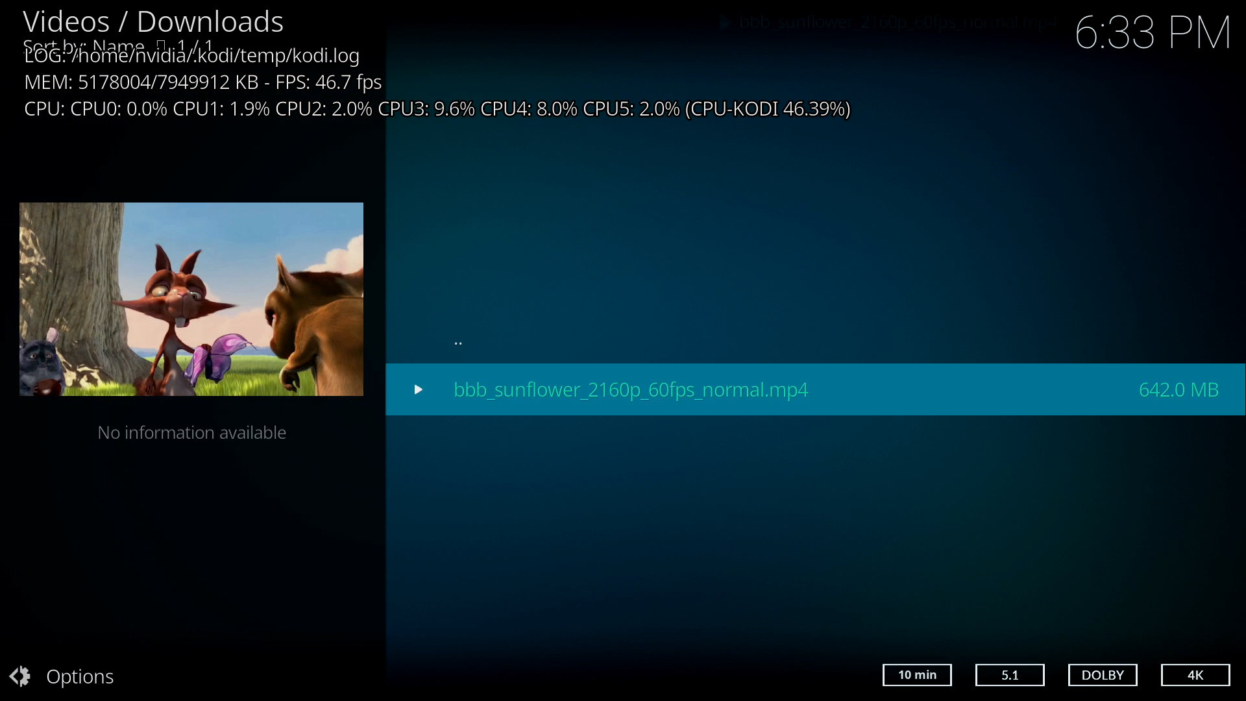
{"action": "left_click", "coordinate": [631, 389]}
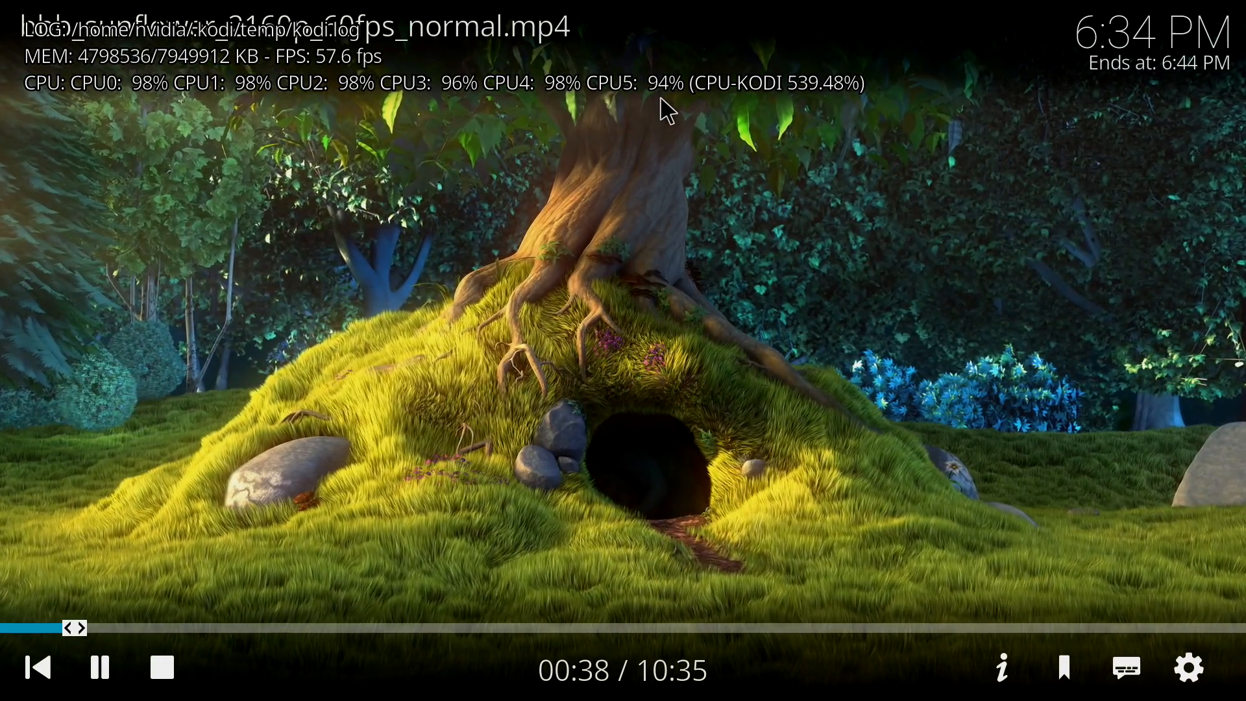
{"action": "mouse_move", "coordinate": [1046, 299]}
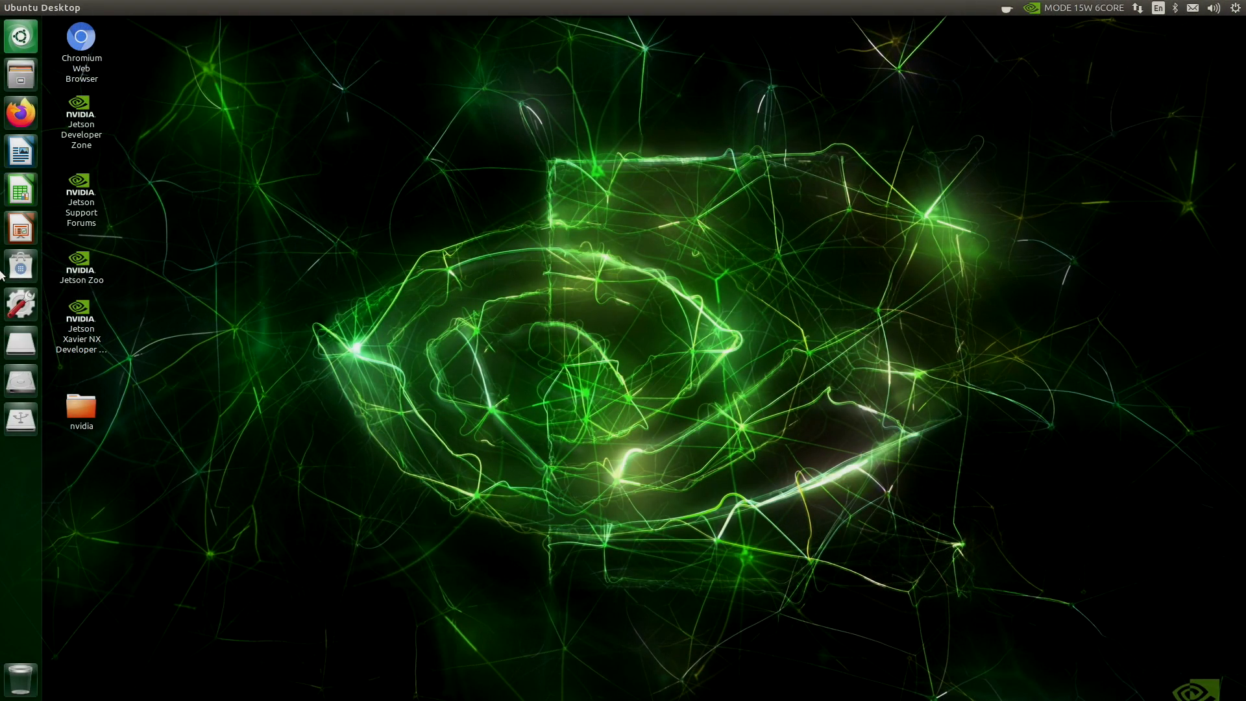
{"action": "mouse_move", "coordinate": [19, 265]}
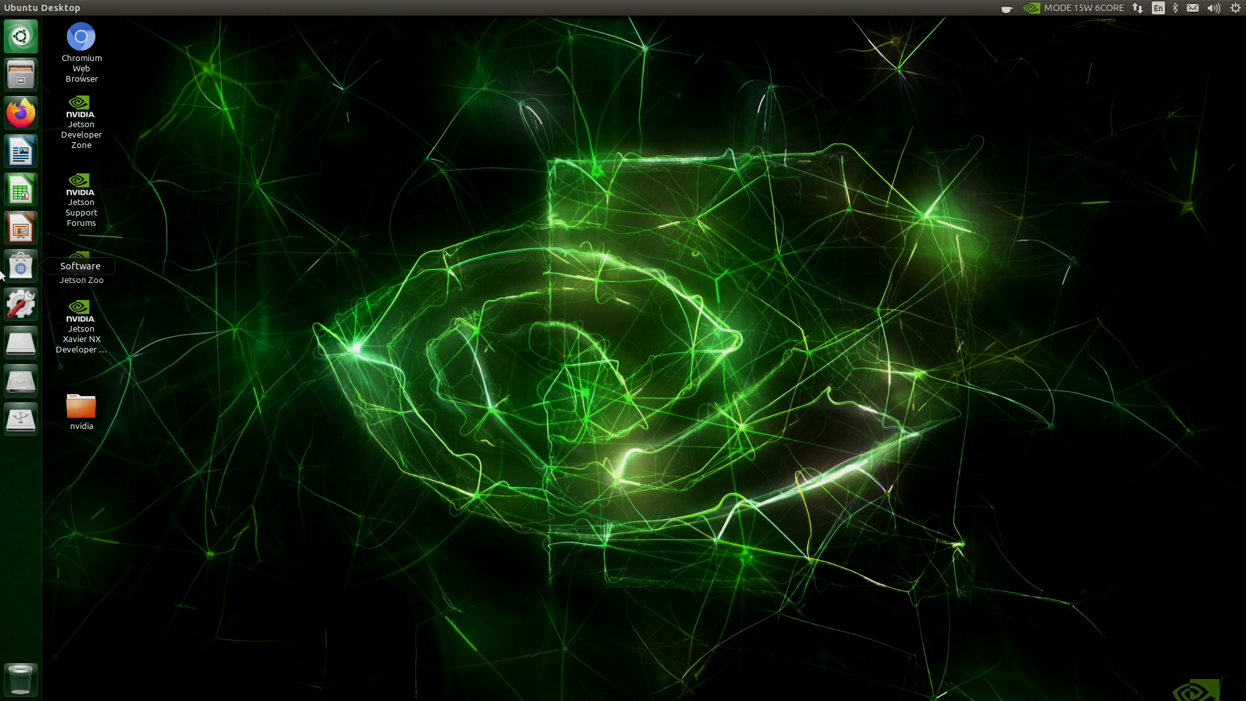
Step: Launch Dolphin Emulator from the Unity launcher
{"action": "left_click", "coordinate": [20, 37]}
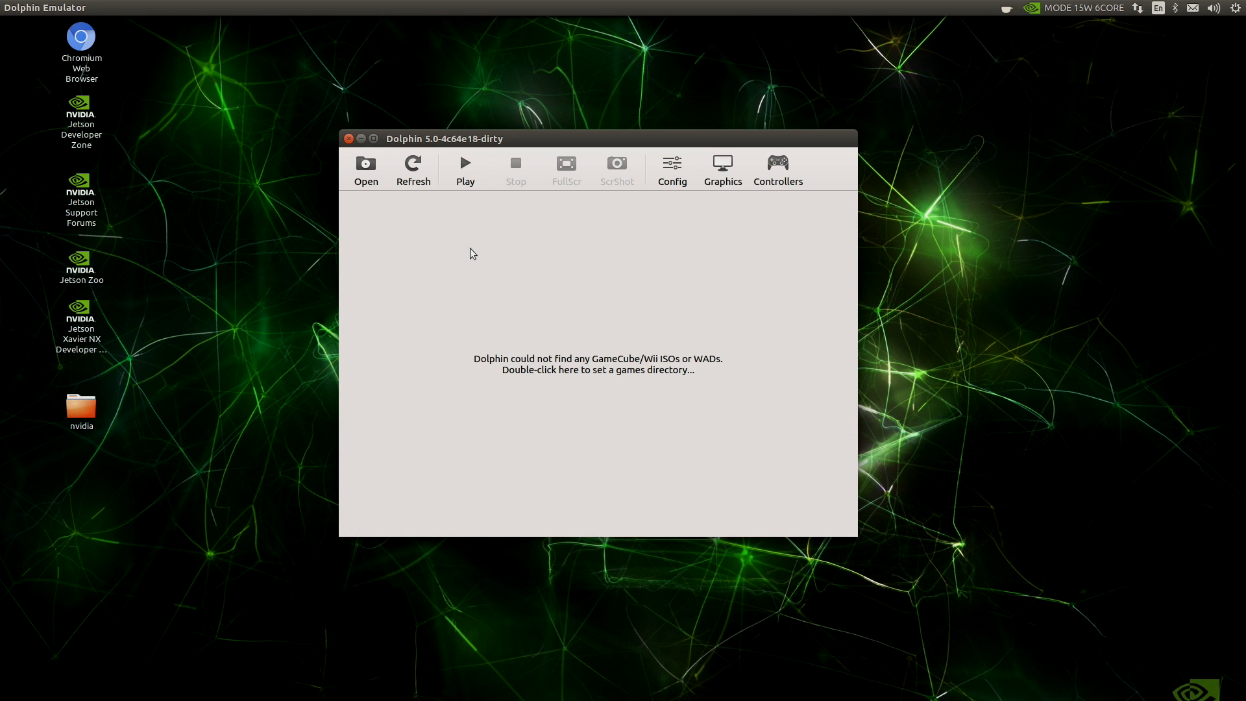
{"action": "mouse_move", "coordinate": [481, 267]}
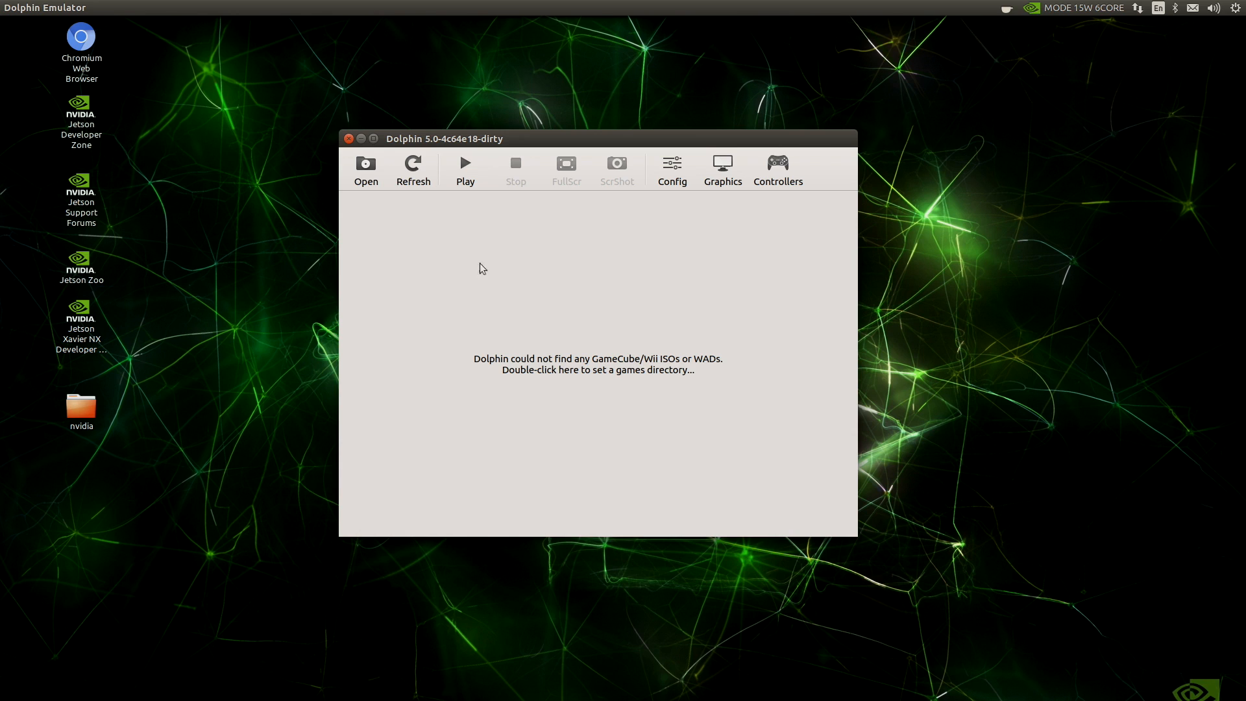
Step: Enable 'Compile Shaders Before Starting' in Dolphin graphics settings and review Enhancements
{"action": "left_click", "coordinate": [722, 165]}
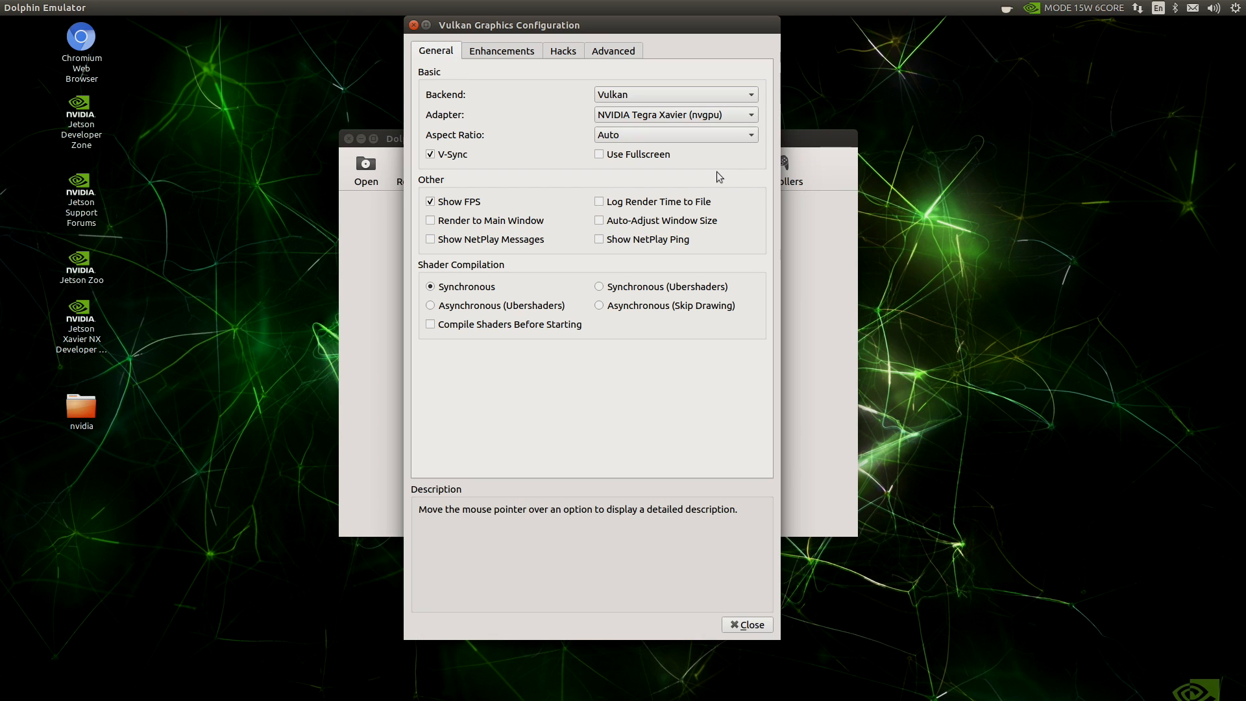
{"action": "mouse_move", "coordinate": [630, 95]}
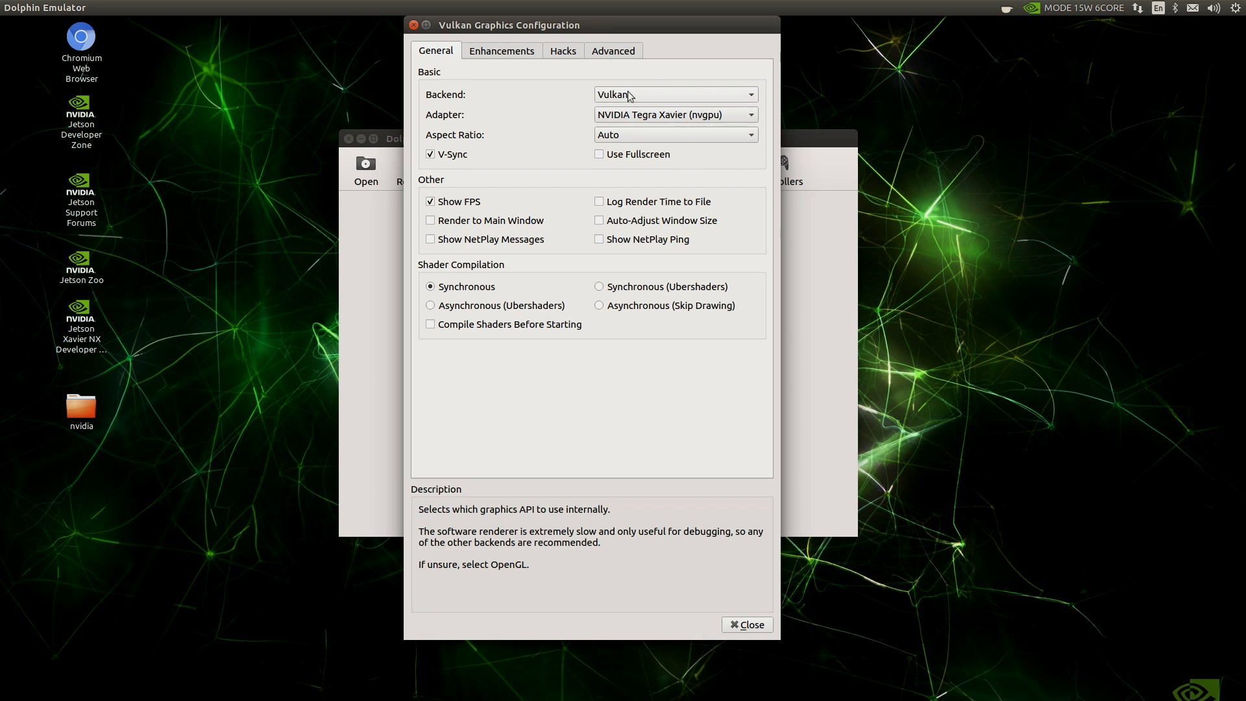
{"action": "mouse_move", "coordinate": [643, 121]}
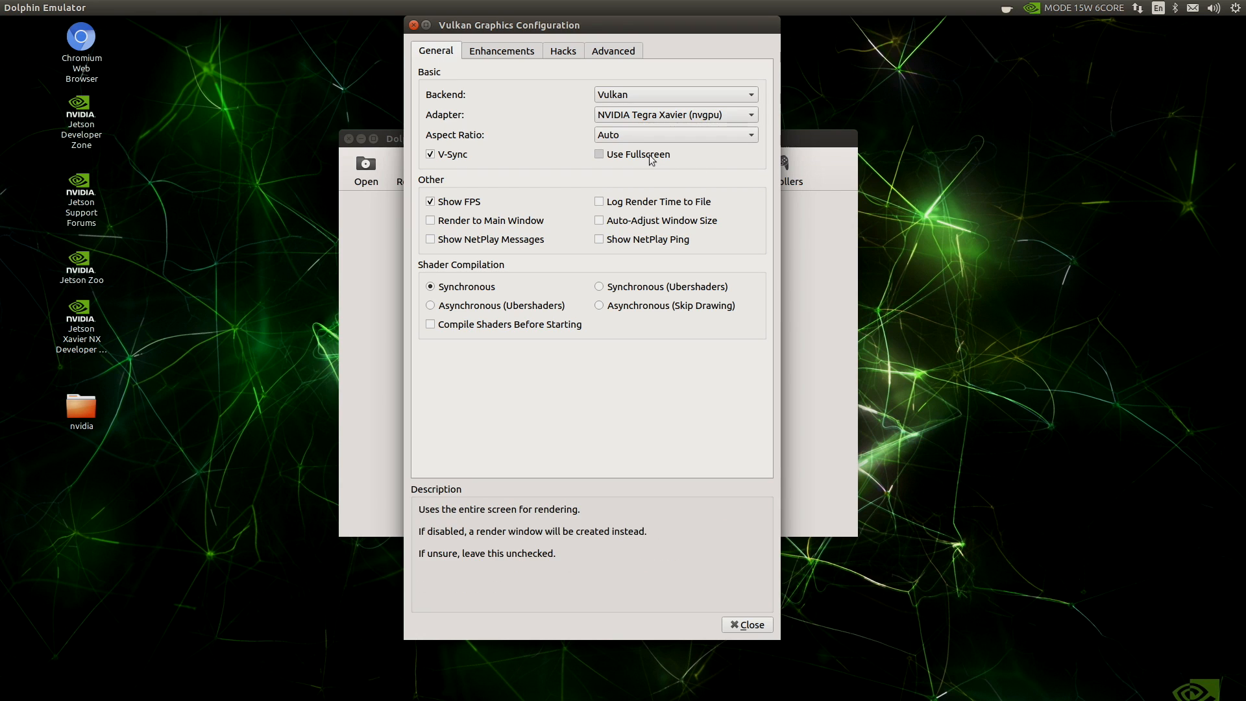
{"action": "mouse_move", "coordinate": [635, 165]}
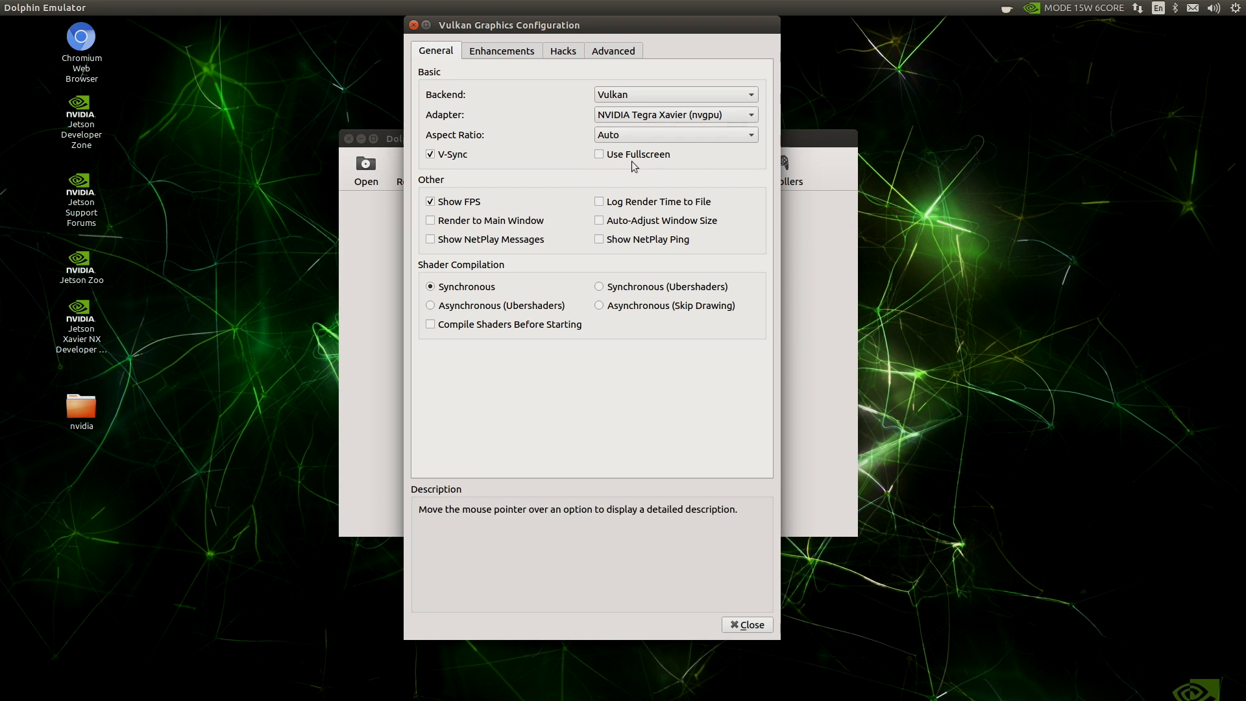
{"action": "mouse_move", "coordinate": [657, 155]}
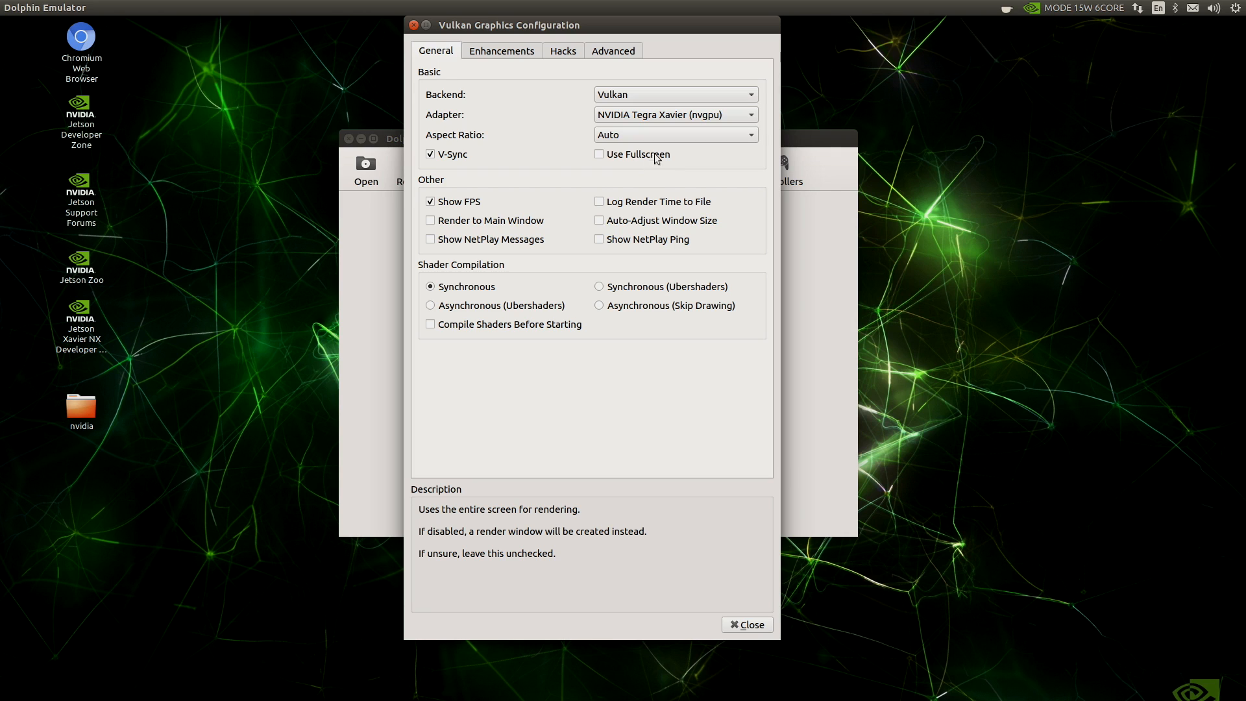
{"action": "mouse_move", "coordinate": [457, 201]}
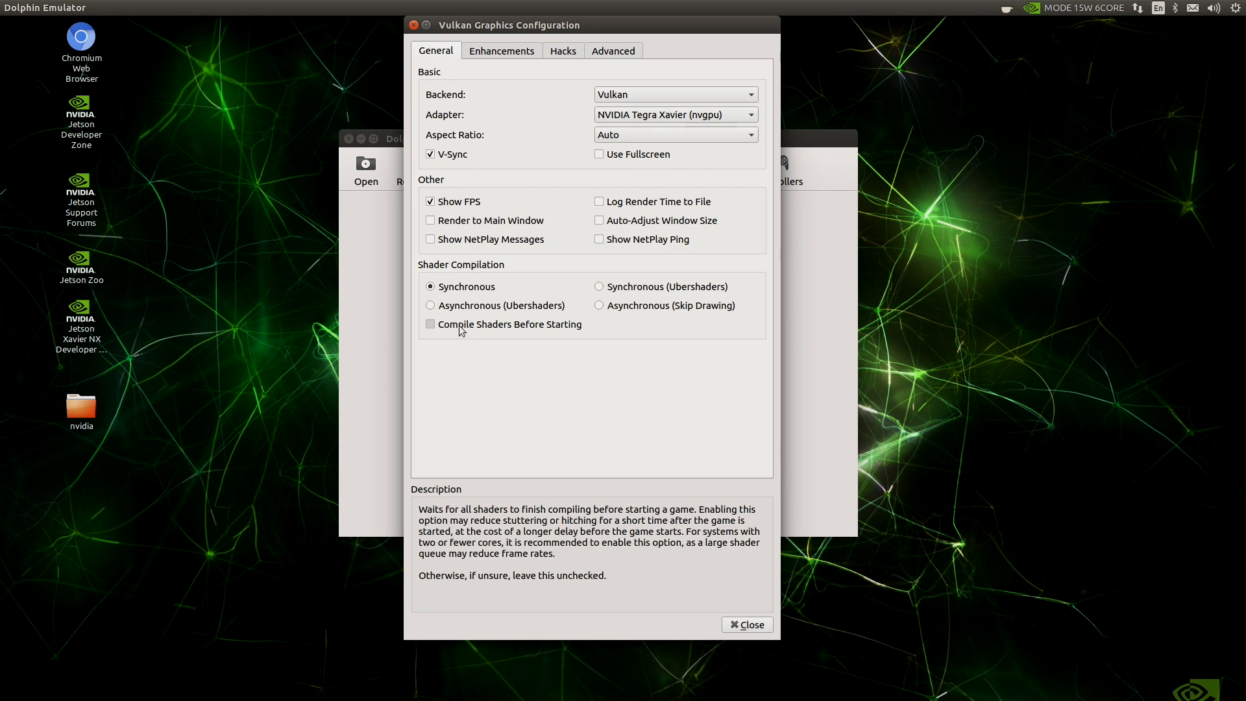
{"action": "left_click", "coordinate": [430, 325]}
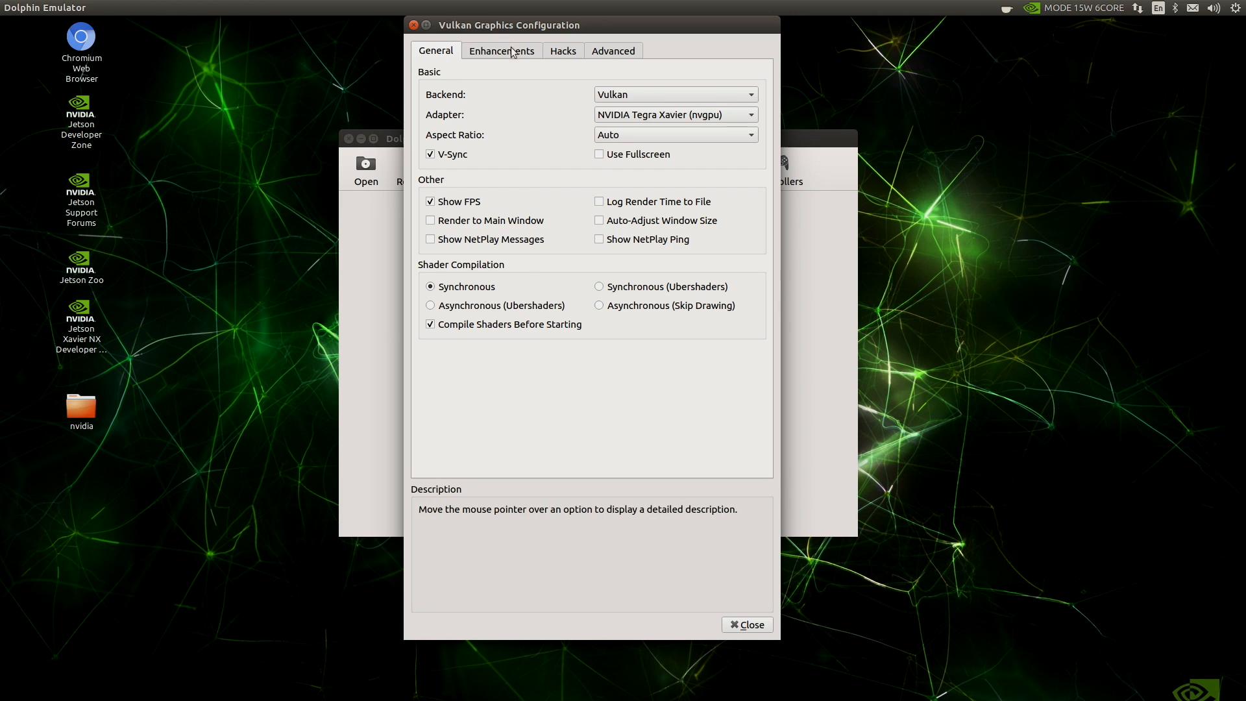
{"action": "left_click", "coordinate": [501, 51]}
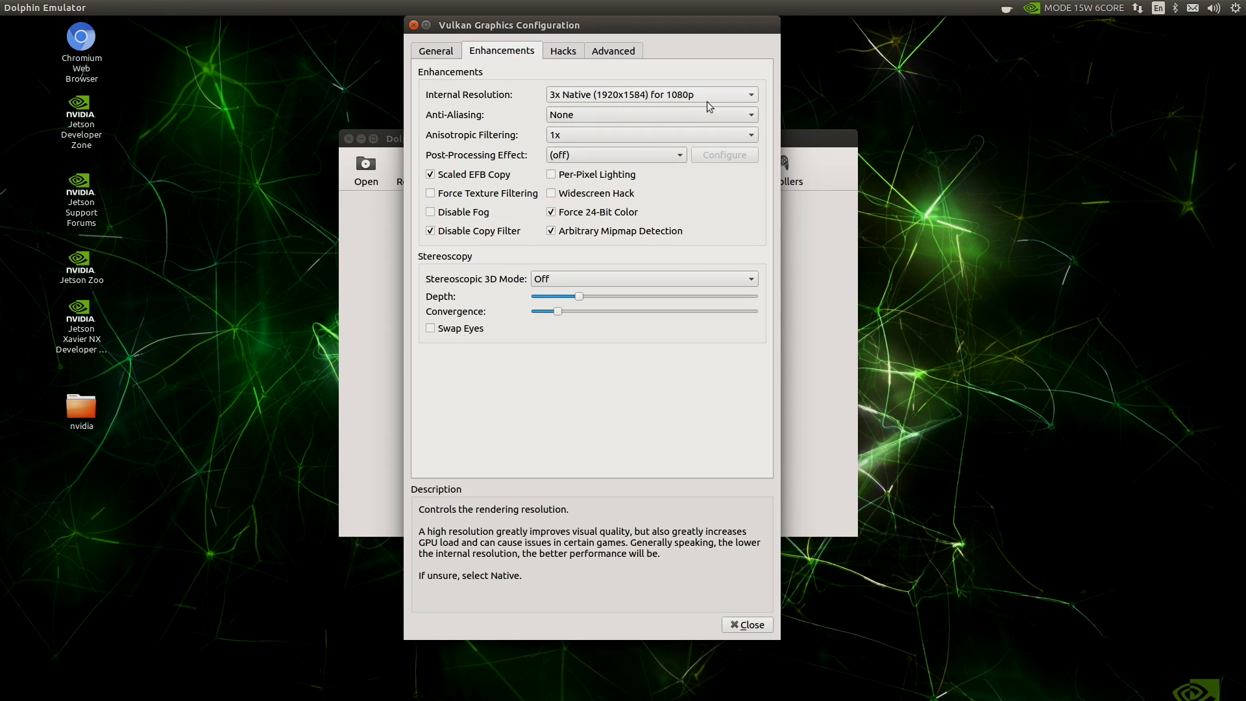
{"action": "left_click", "coordinate": [745, 624]}
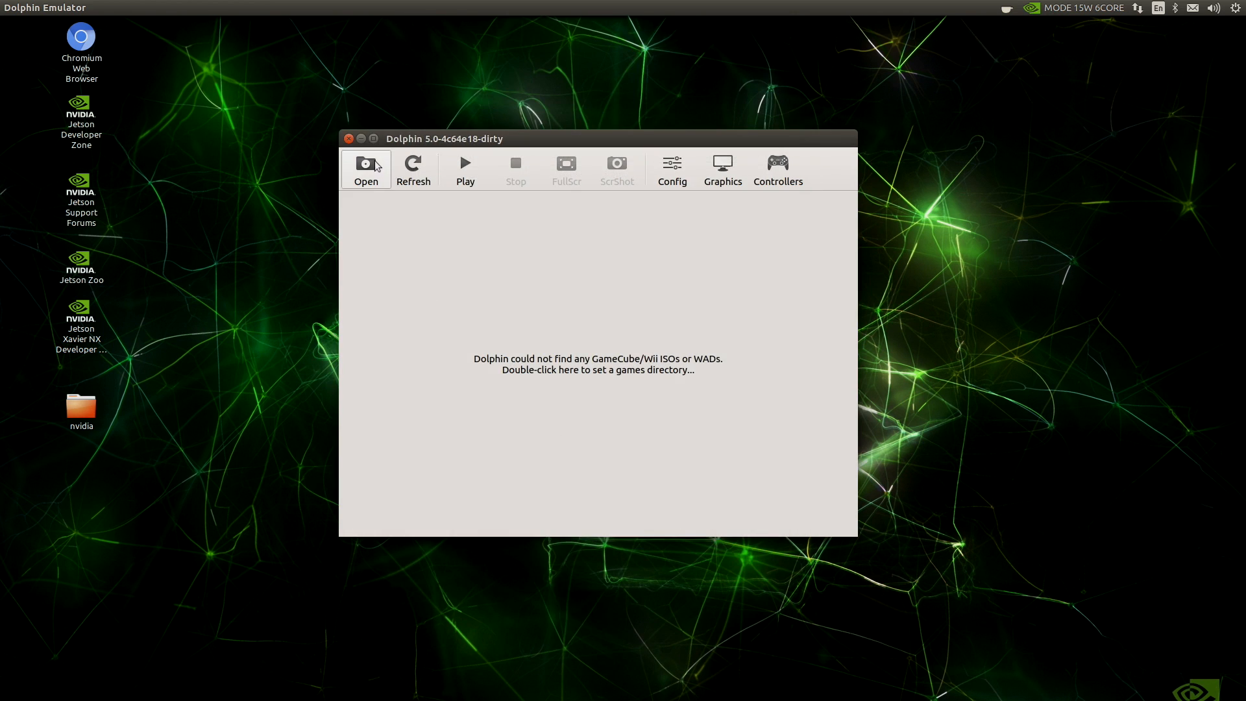
Step: Run Soul Calibur II (USA).iso, ignore the command buffer error and stop that emulation
{"action": "left_click", "coordinate": [365, 168]}
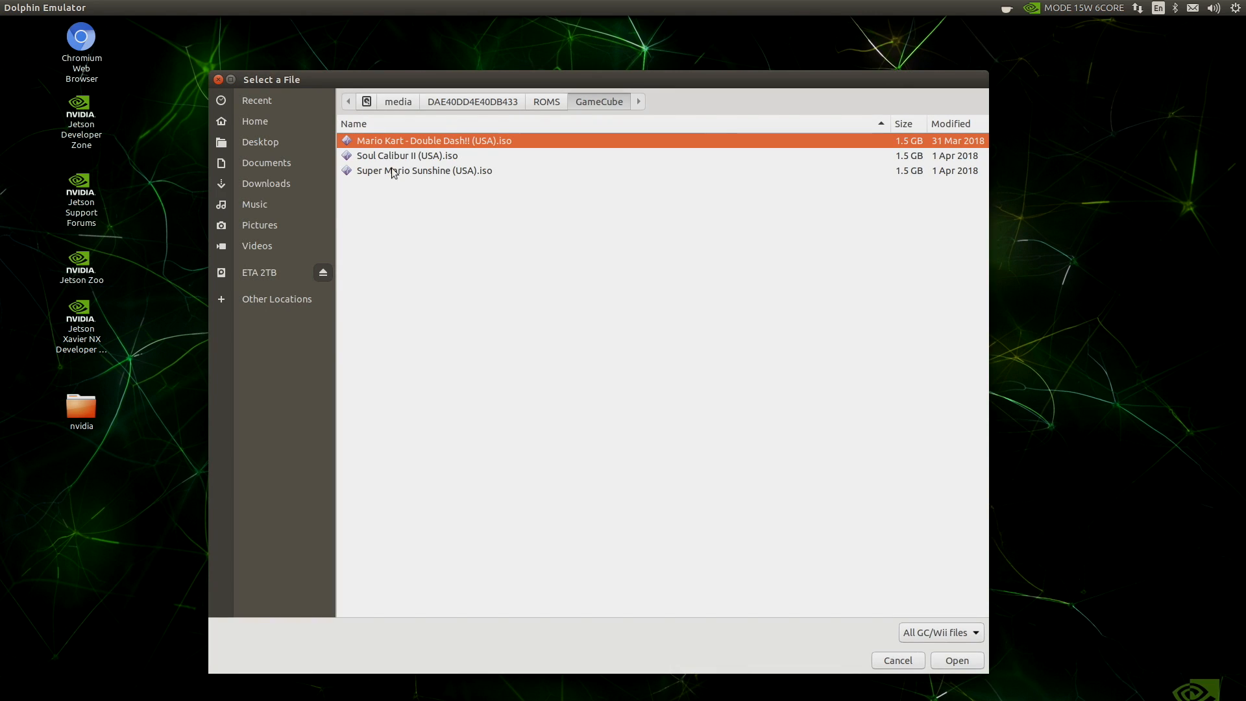
{"action": "mouse_move", "coordinate": [401, 155]}
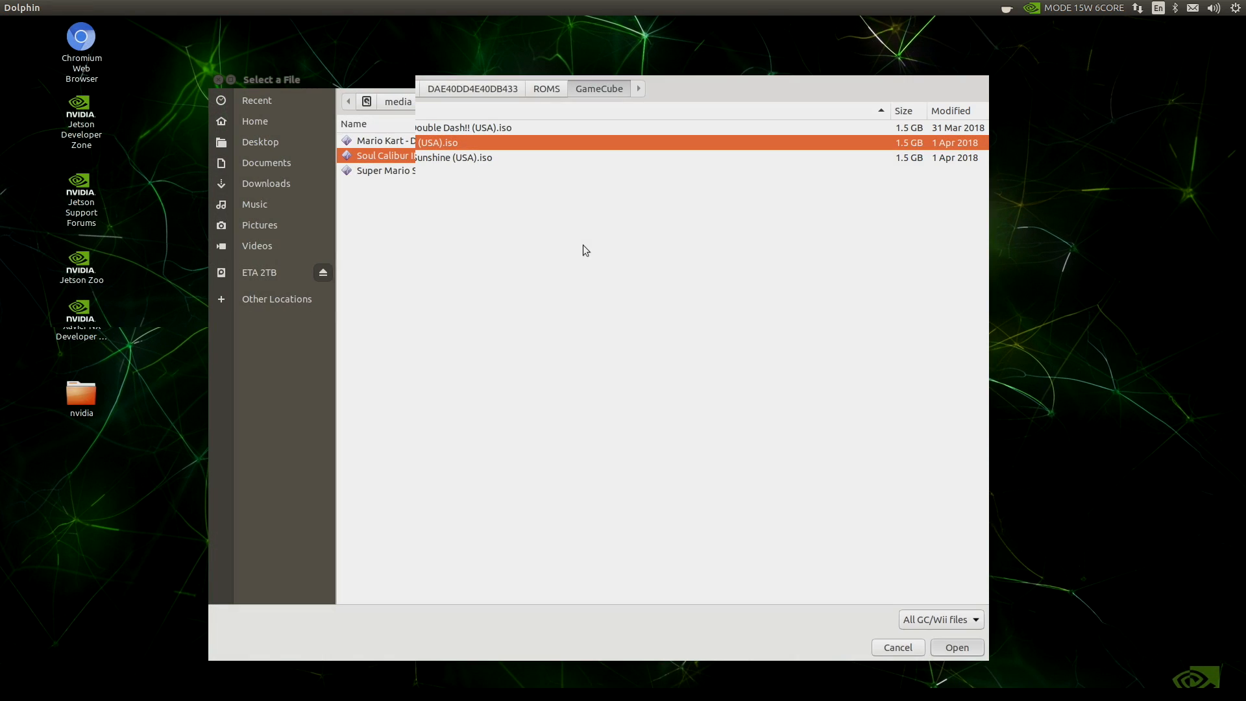
{"action": "left_click", "coordinate": [955, 646]}
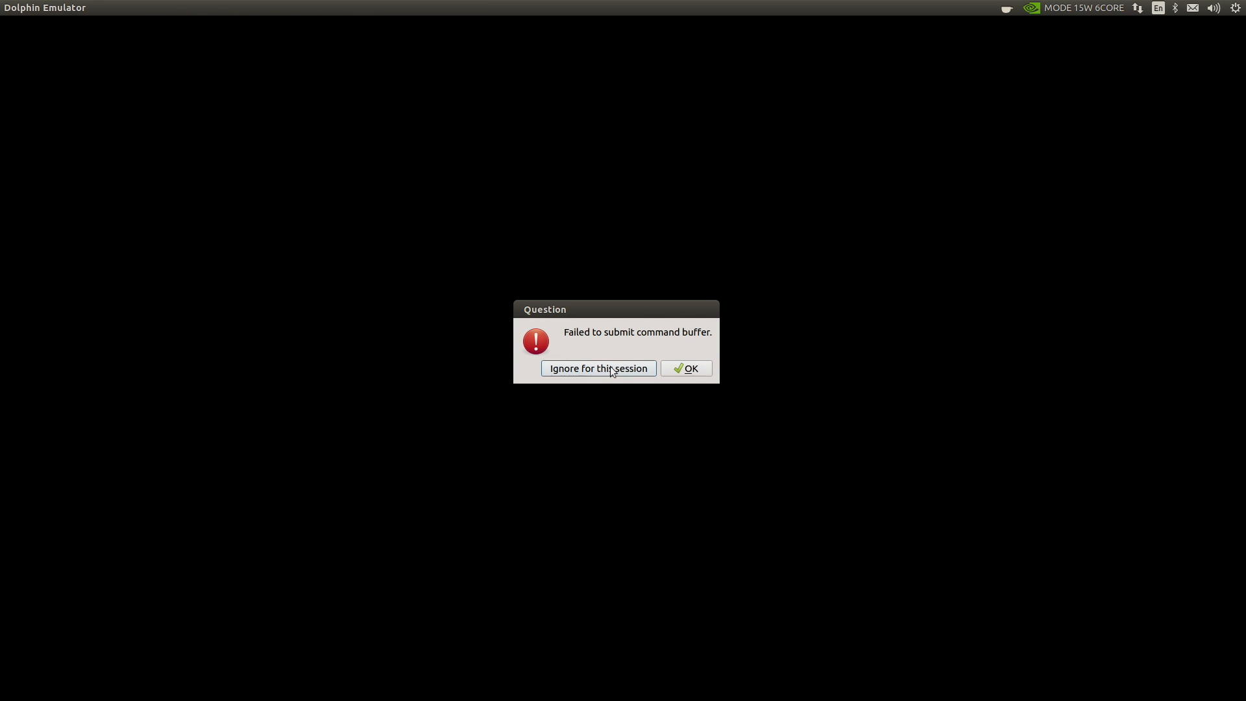
{"action": "left_click", "coordinate": [597, 368]}
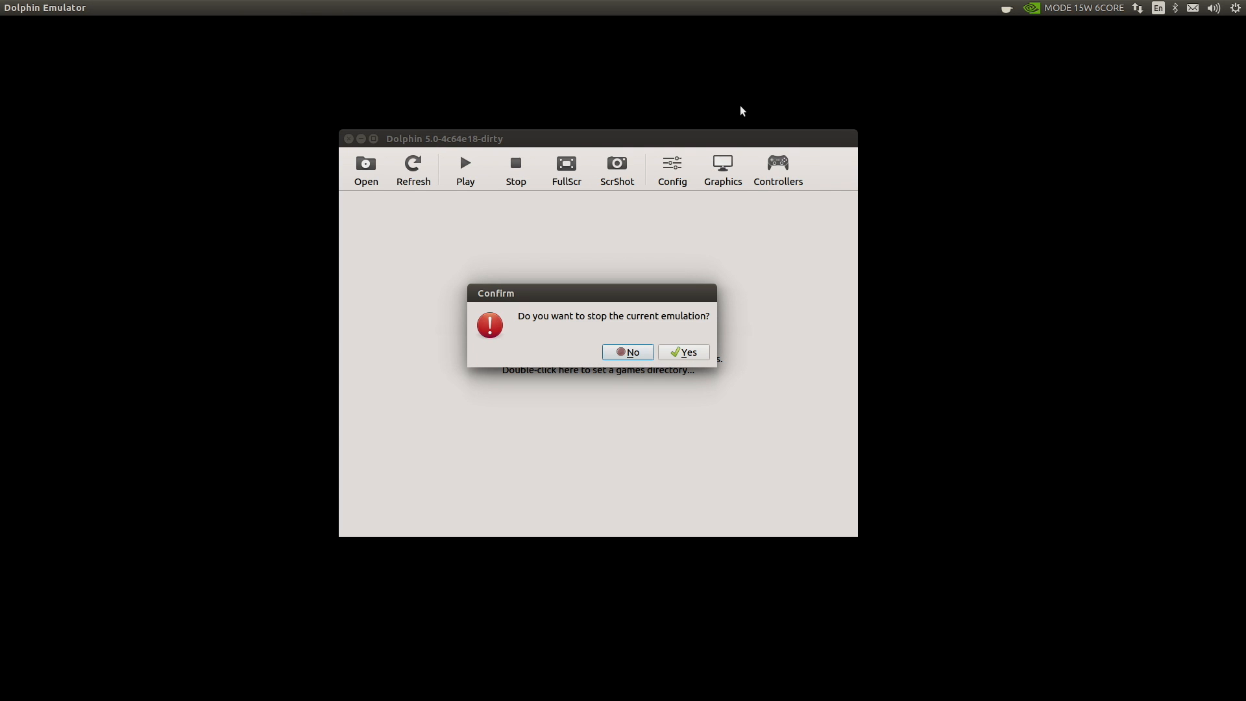
{"action": "left_click", "coordinate": [682, 352]}
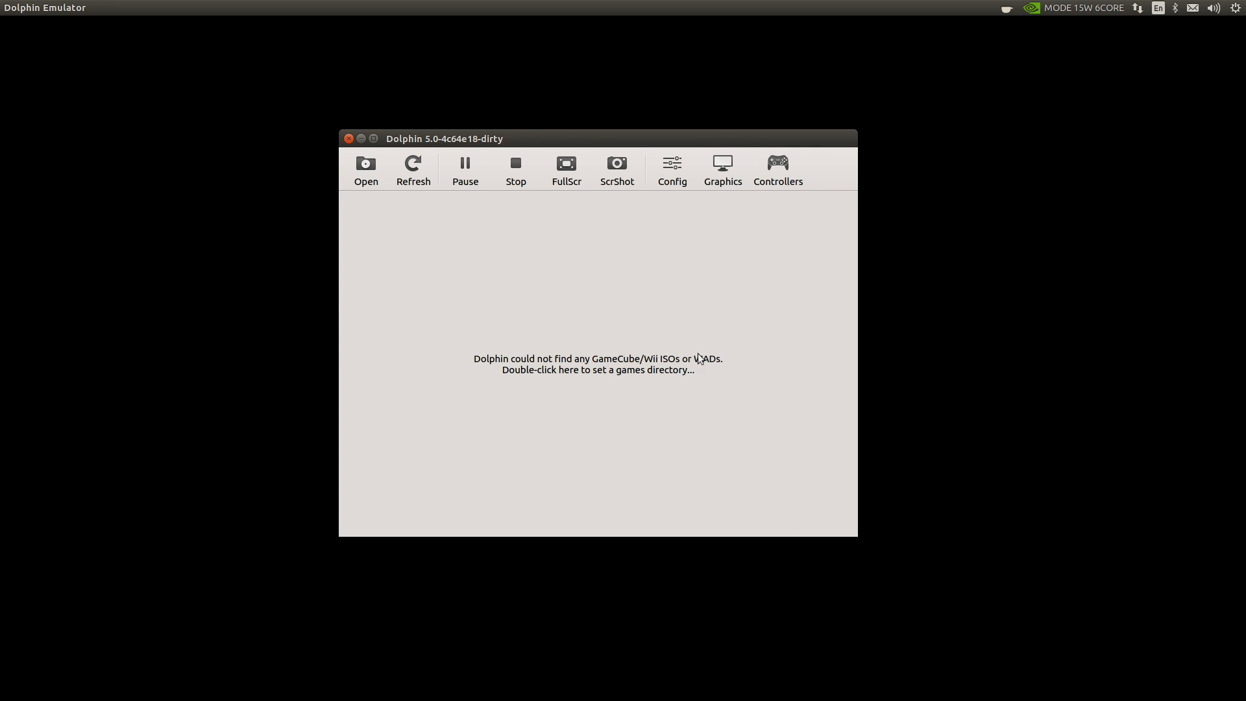
Step: Enable 'Use Fullscreen' in graphics settings and relaunch Soul Calibur II (USA).iso
{"action": "left_click", "coordinate": [722, 169]}
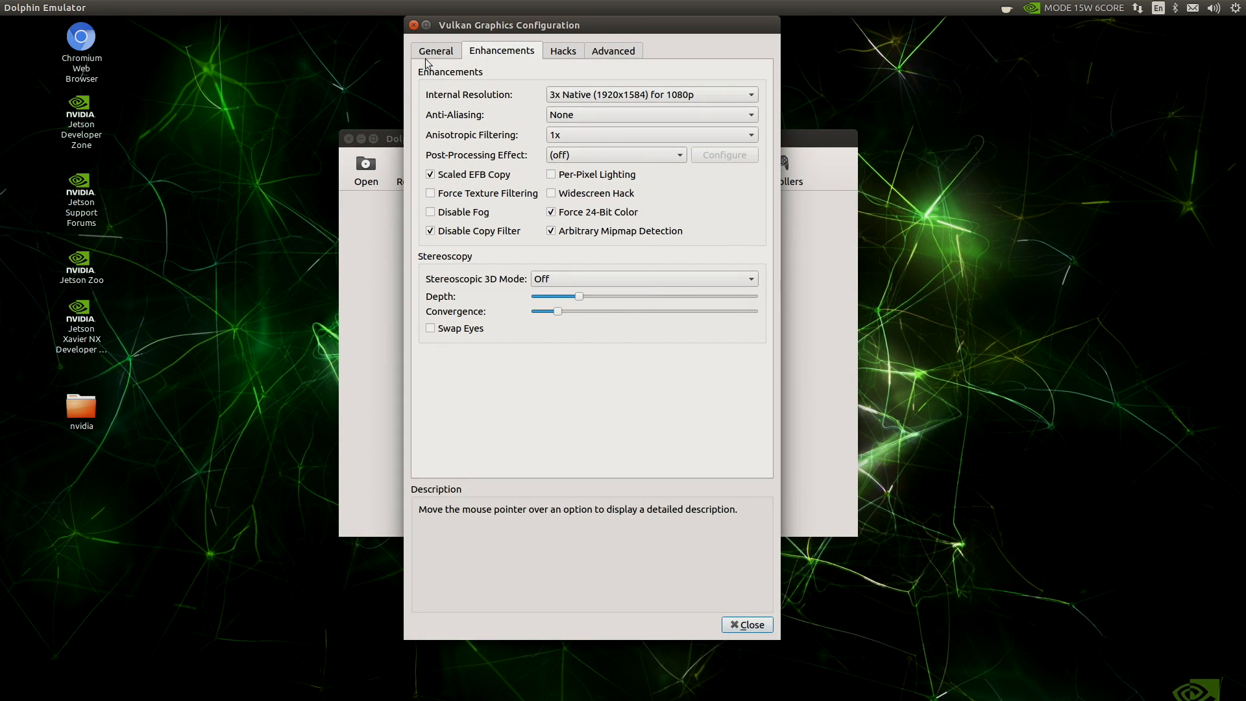
{"action": "left_click", "coordinate": [436, 50]}
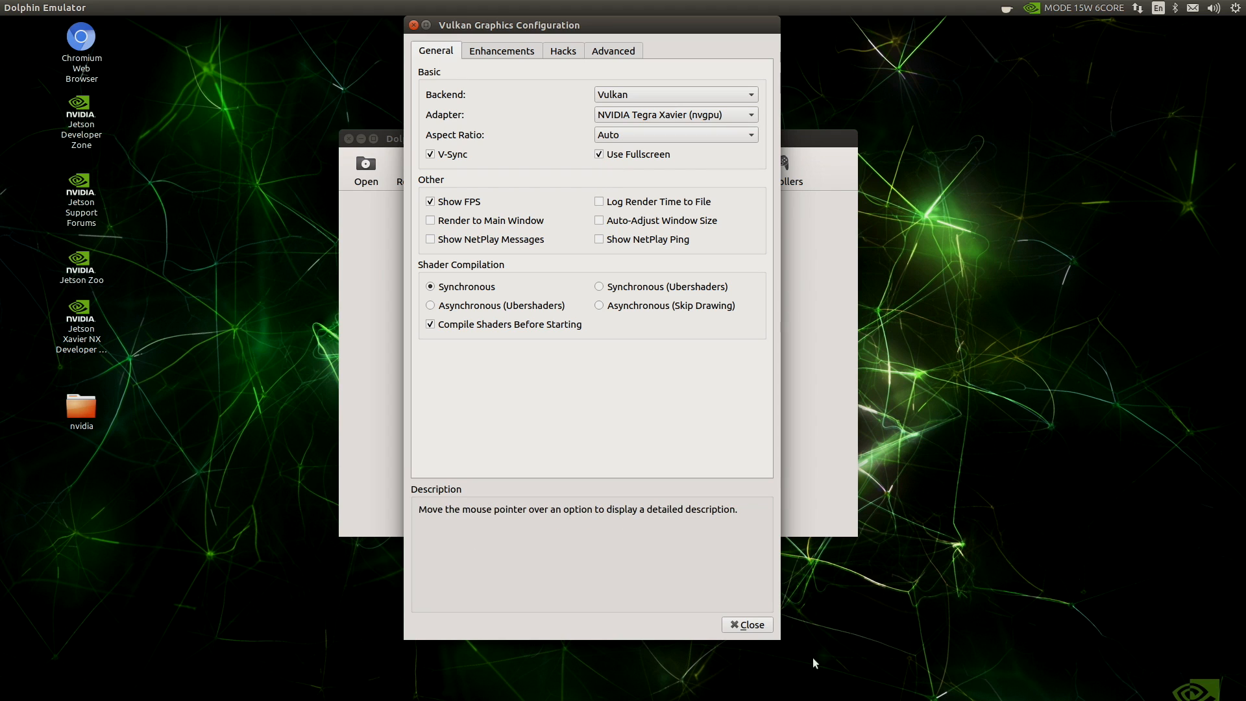
{"action": "left_click", "coordinate": [746, 625]}
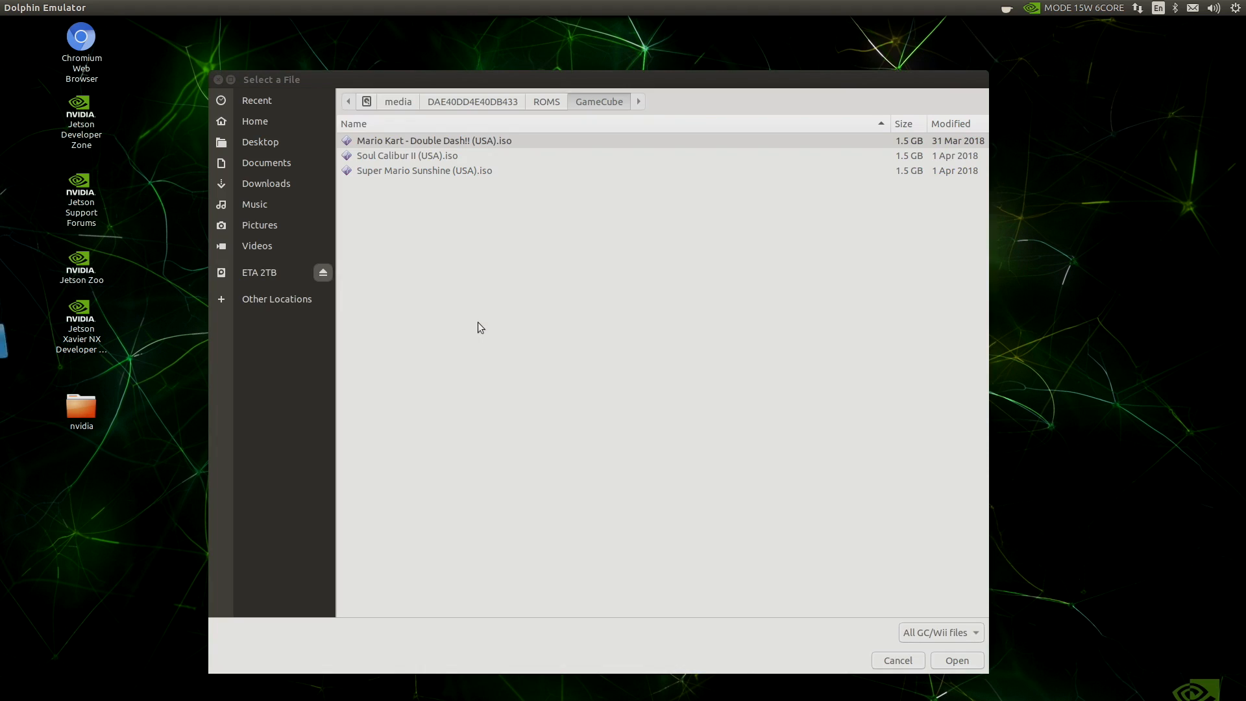
{"action": "double_click", "coordinate": [425, 170]}
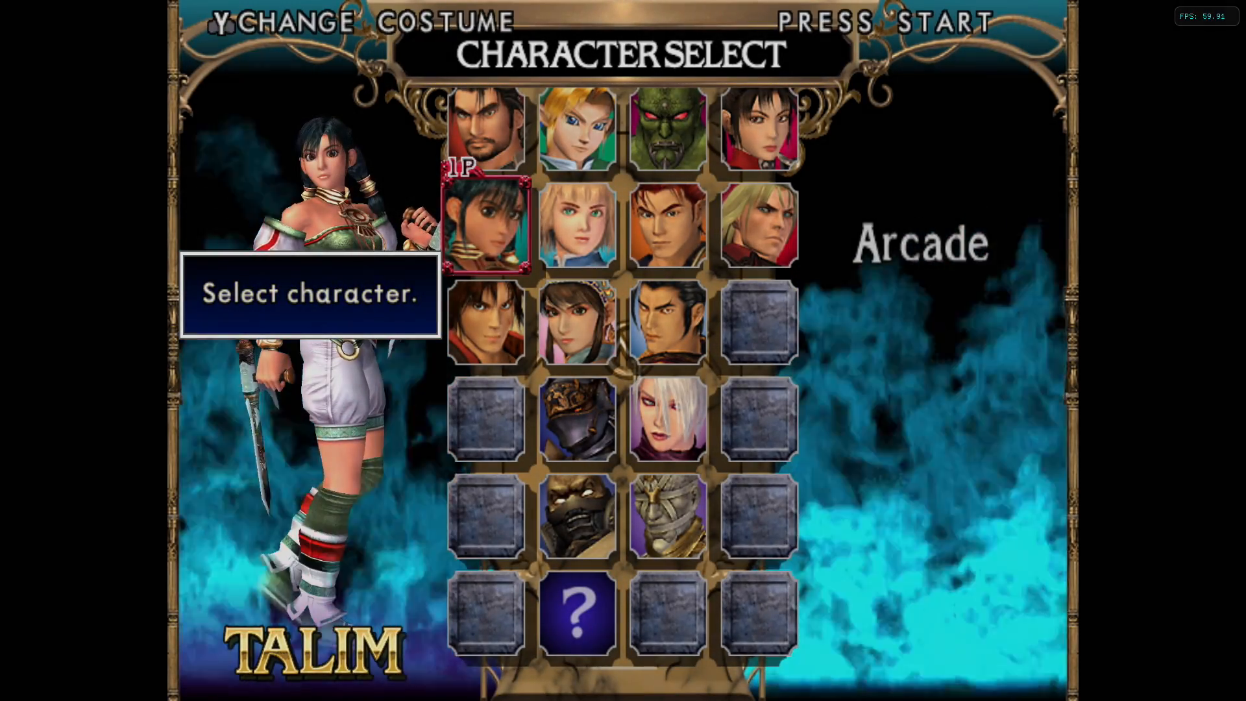
{"action": "left_click", "coordinate": [486, 225]}
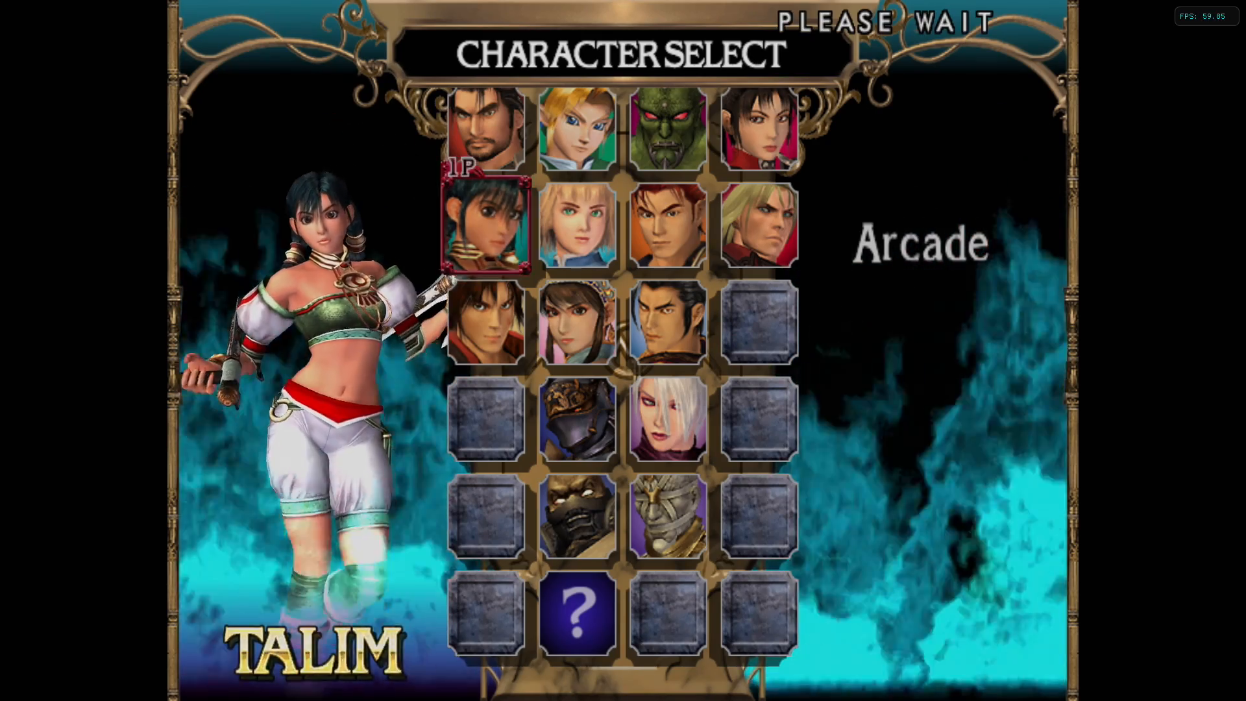